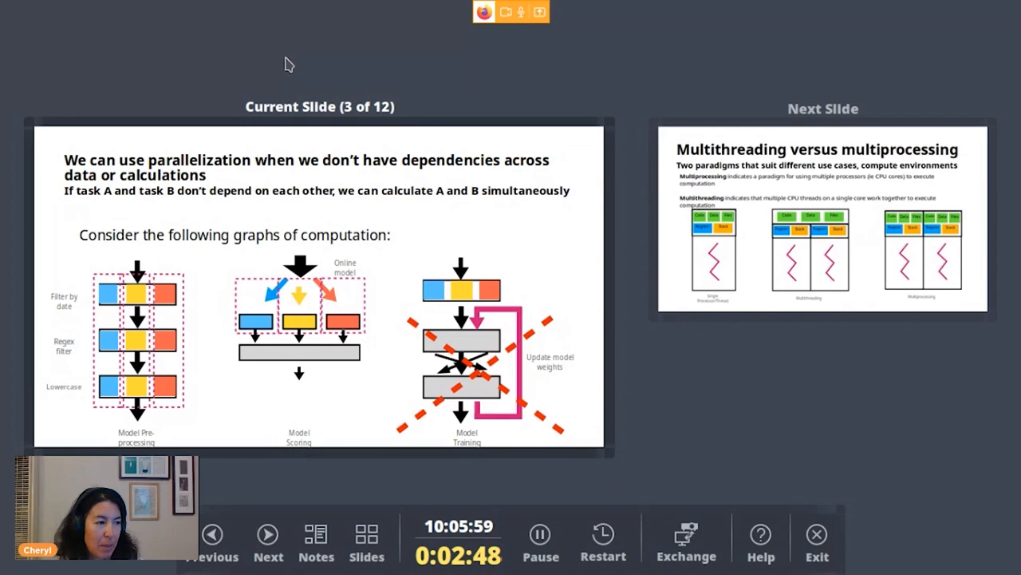
# Advance the slide show to slide 4 on multithreading versus multiprocessing
pyautogui.click(268, 535)
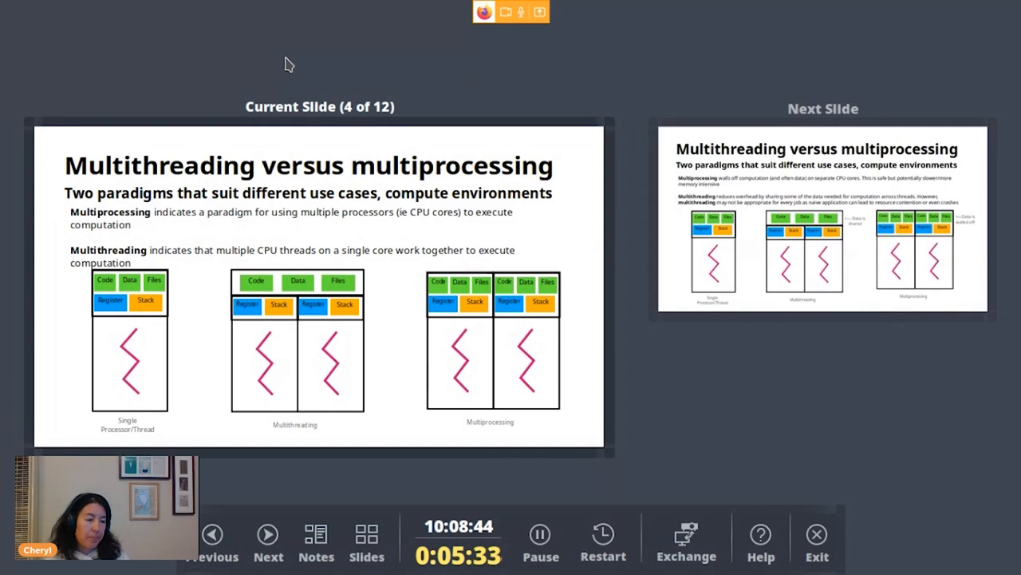
# Advance to slide 5 on shared versus walled-off data
pyautogui.click(268, 534)
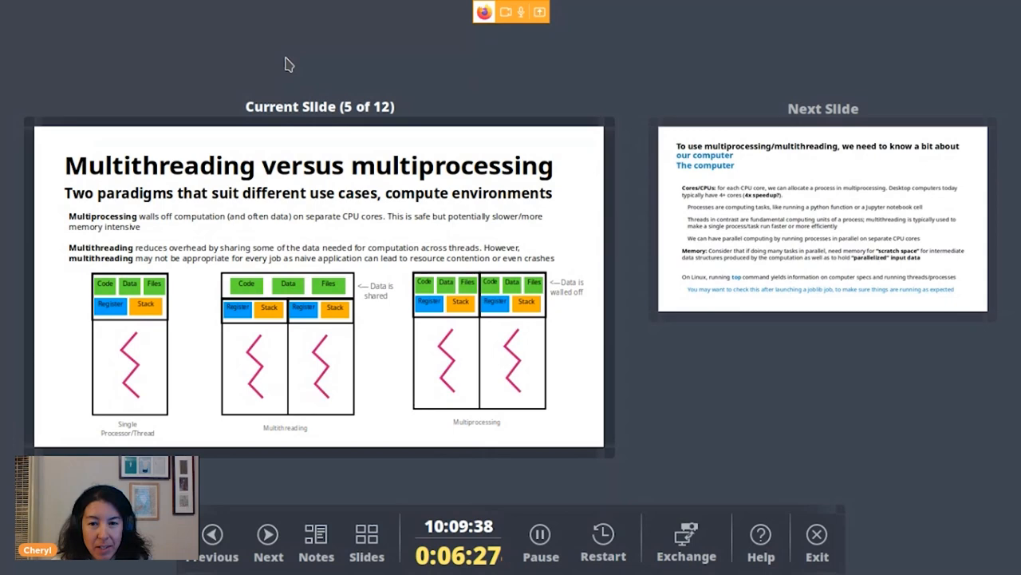
# Advance to slide 6 about the computer's CPU cores and memory
pyautogui.click(267, 539)
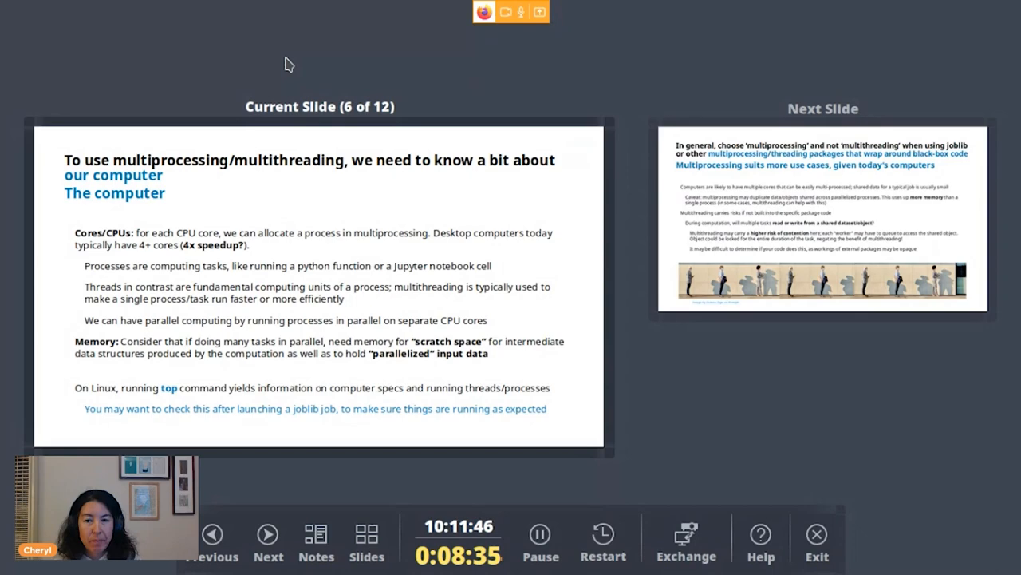
pyautogui.click(211, 533)
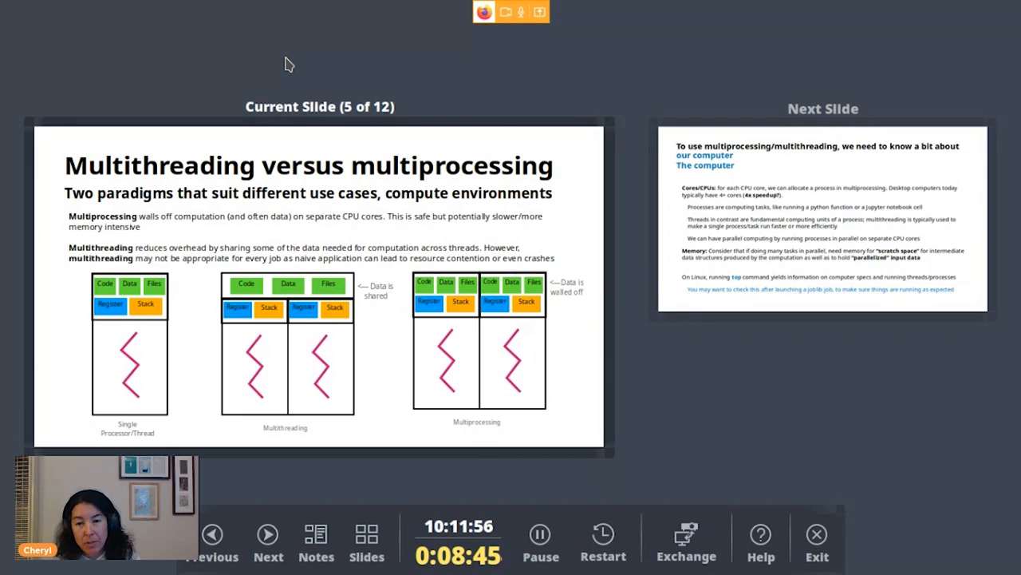
pyautogui.click(267, 534)
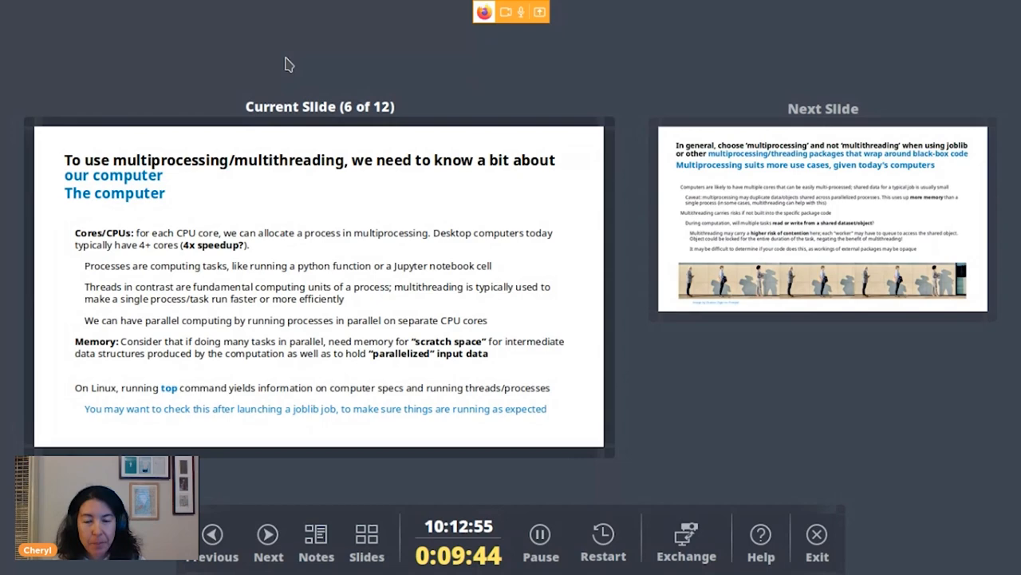
# Advance to slide 7 recommending multiprocessing with joblib
pyautogui.click(268, 535)
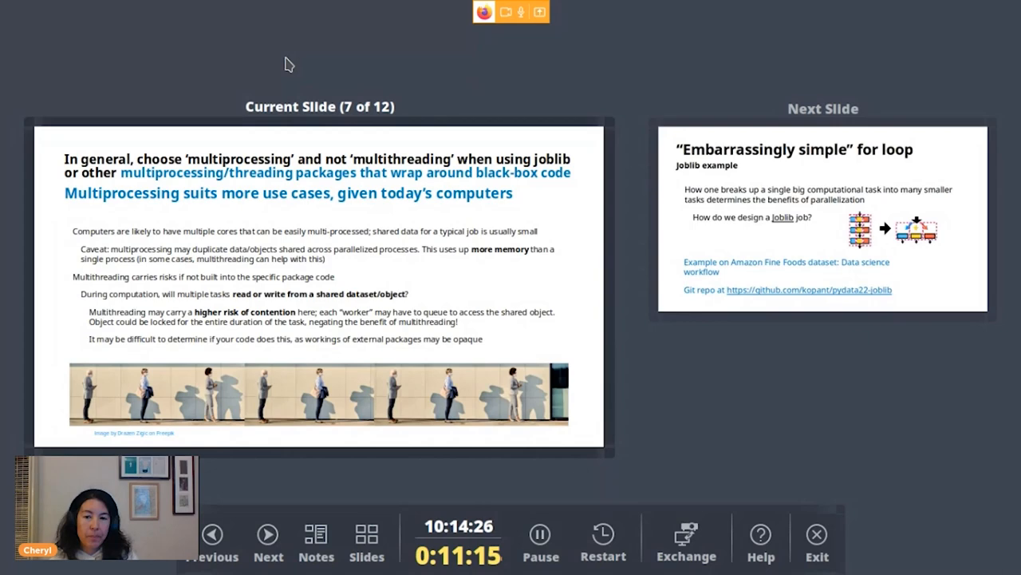
# Advance to slide 8 with the embarrassingly simple joblib for-loop example
pyautogui.click(268, 533)
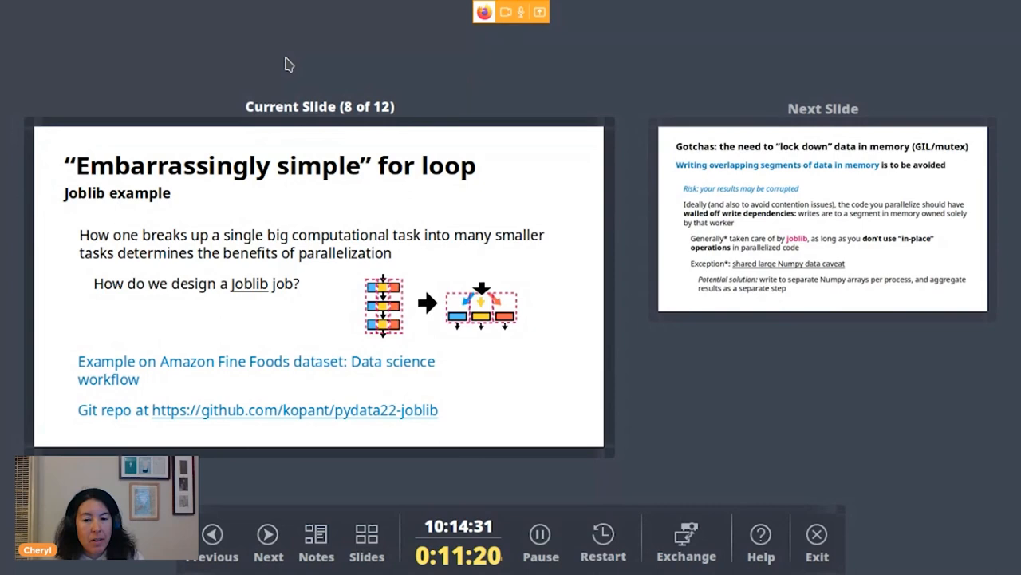
pyautogui.moveTo(180, 320)
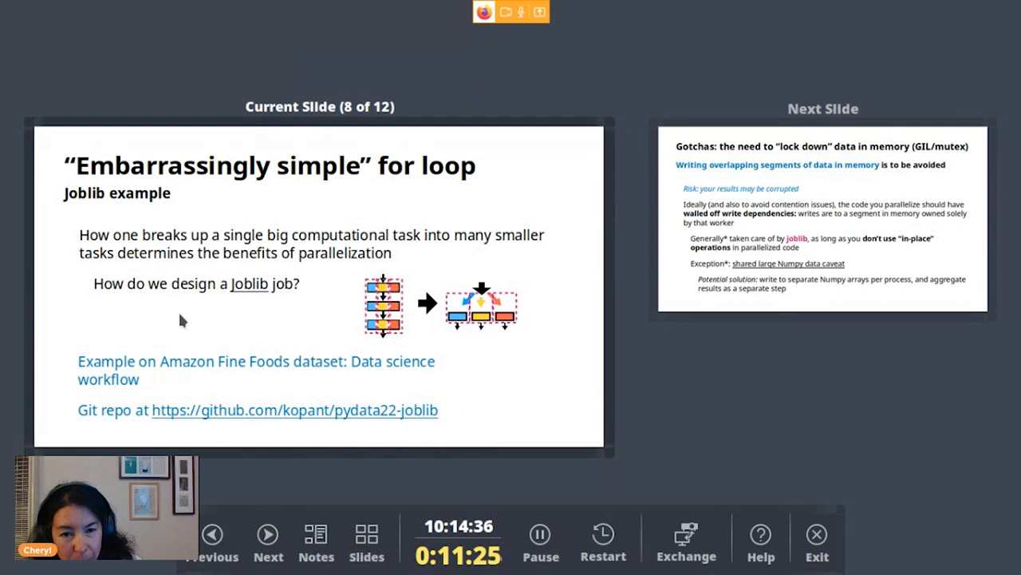
pyautogui.moveTo(257, 324)
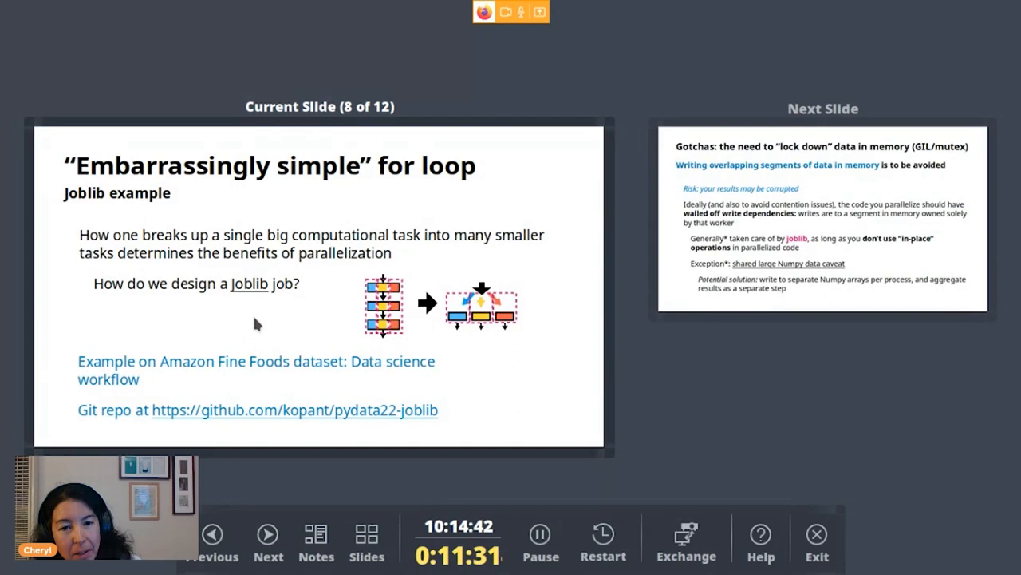
pyautogui.moveTo(289, 344)
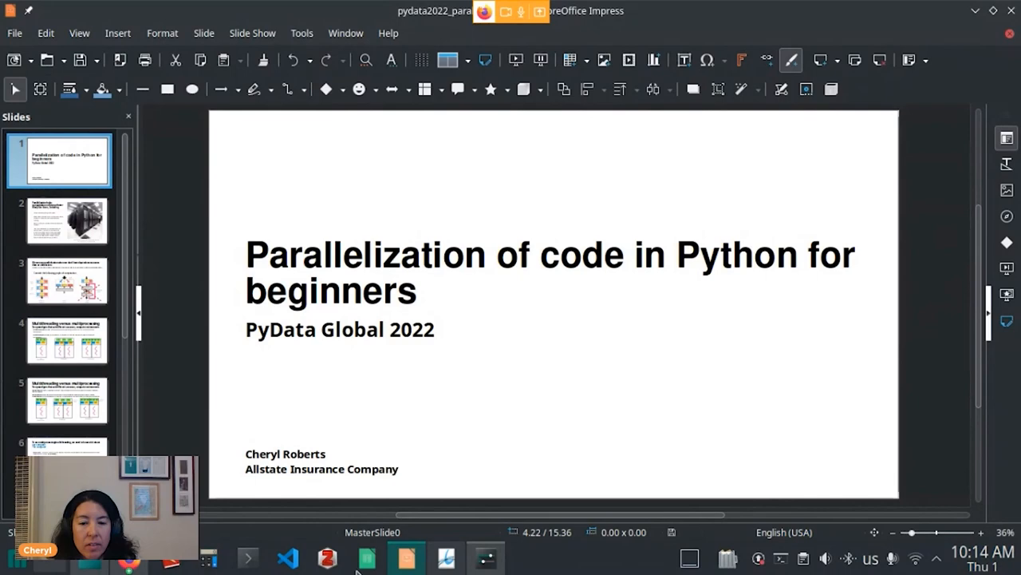
# Switch to Firefox and scroll the joblib-demo.ipynb notebook to its import cell
pyautogui.click(129, 558)
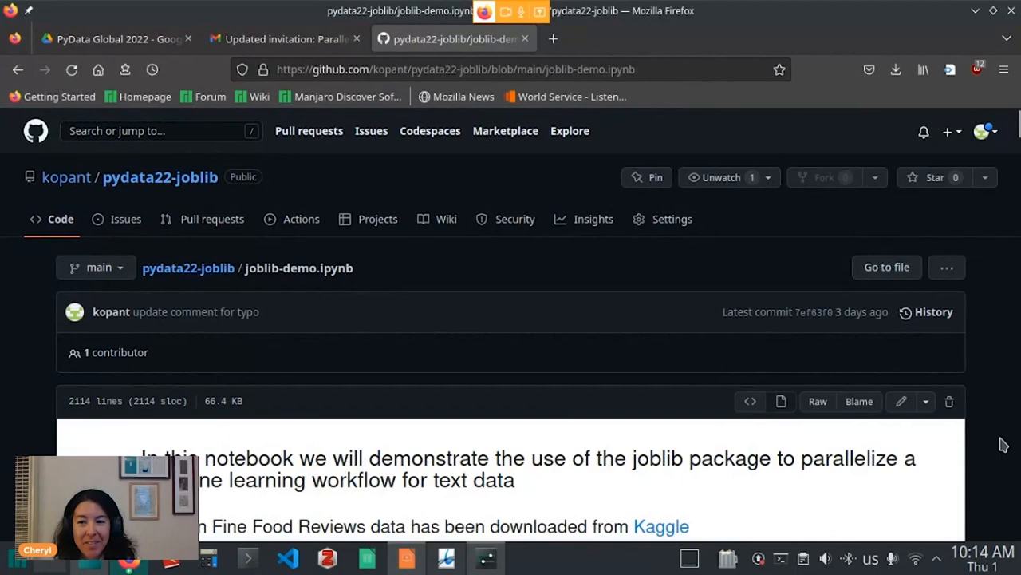
pyautogui.scroll(-3)
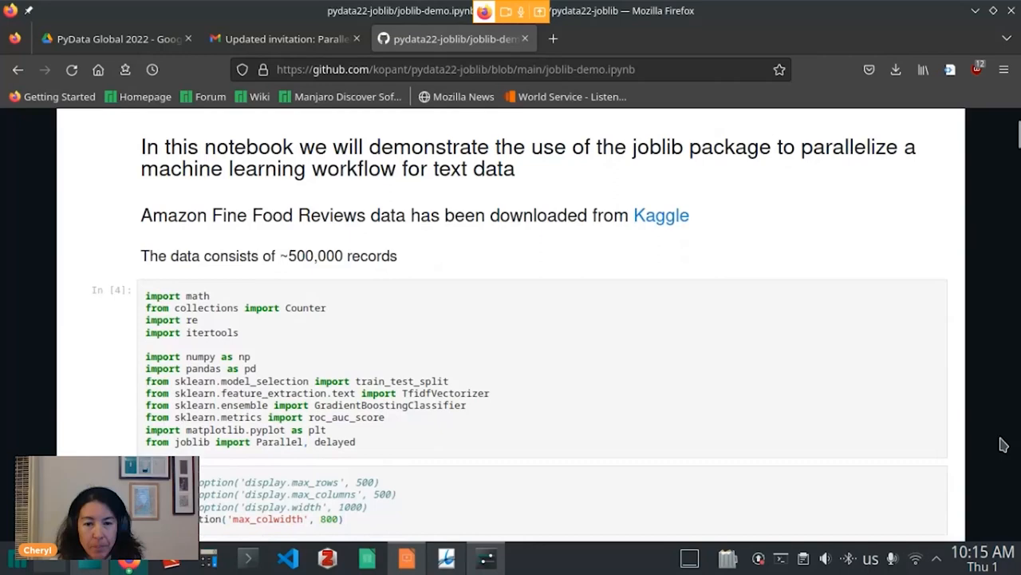
# Scroll past the df.Text output to the Score value_counts cell
pyautogui.scroll(-3)
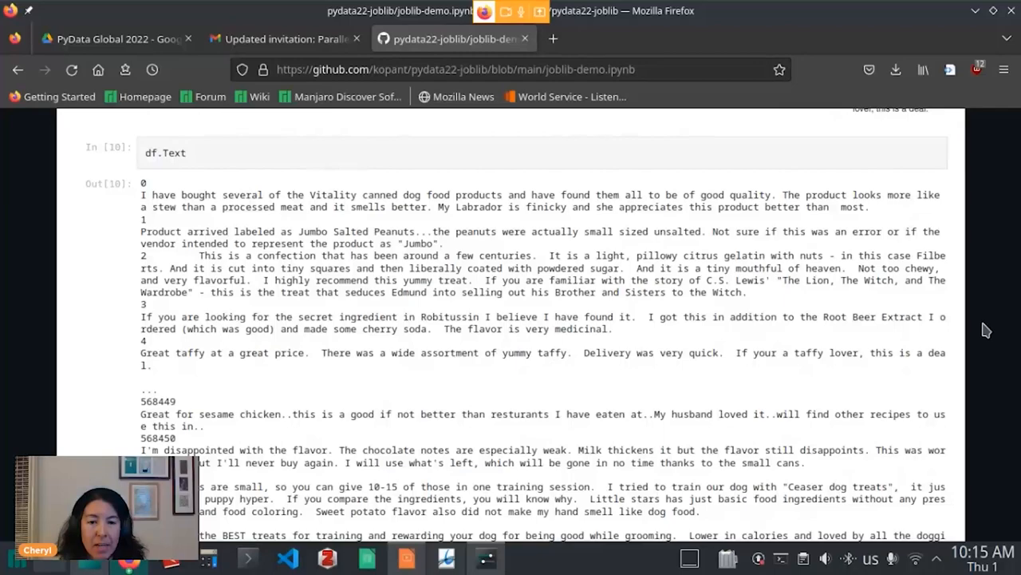
pyautogui.scroll(-3)
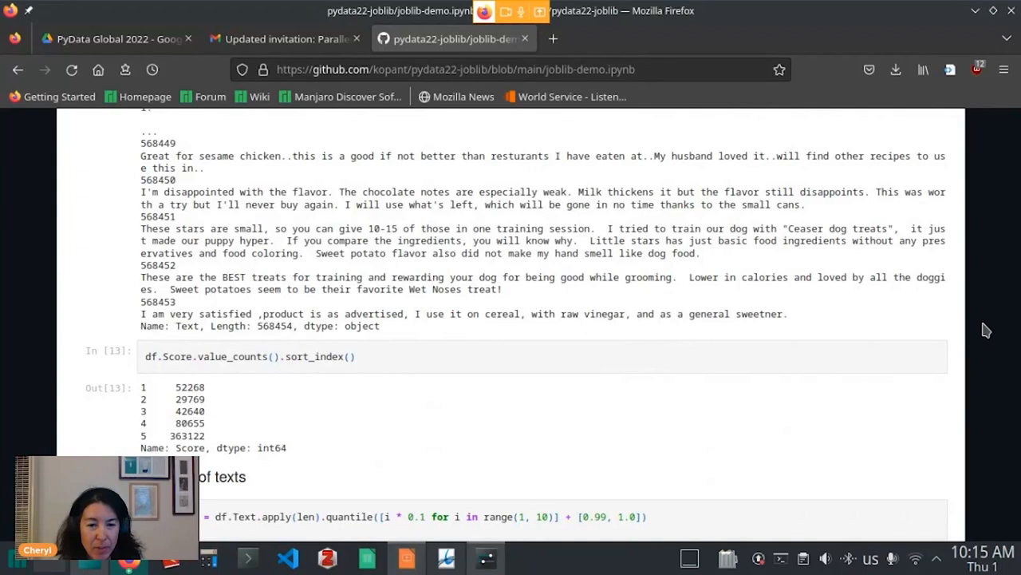
pyautogui.moveTo(980, 450)
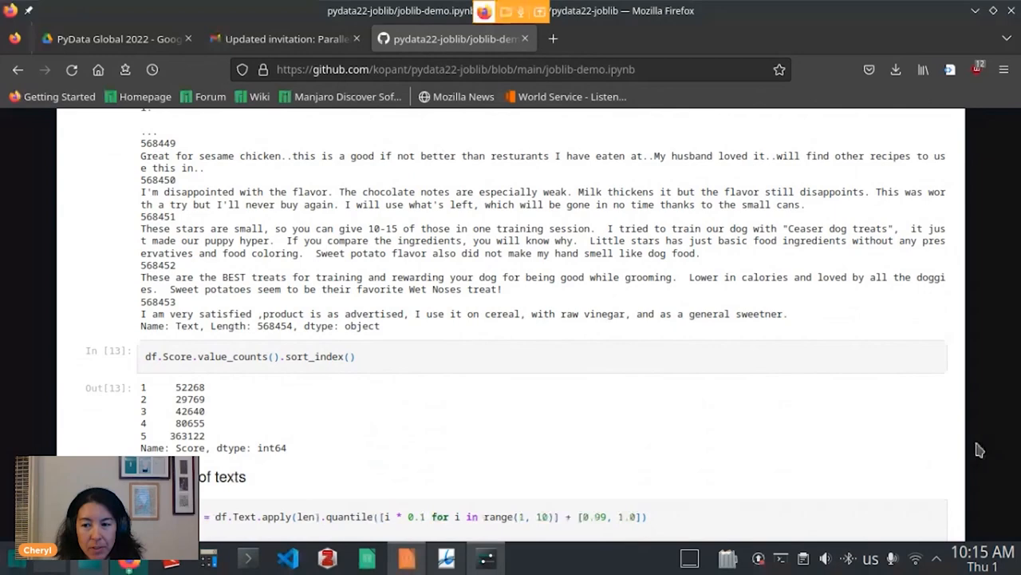
# Scroll down to the Lengths of texts quantile output
pyautogui.scroll(-3)
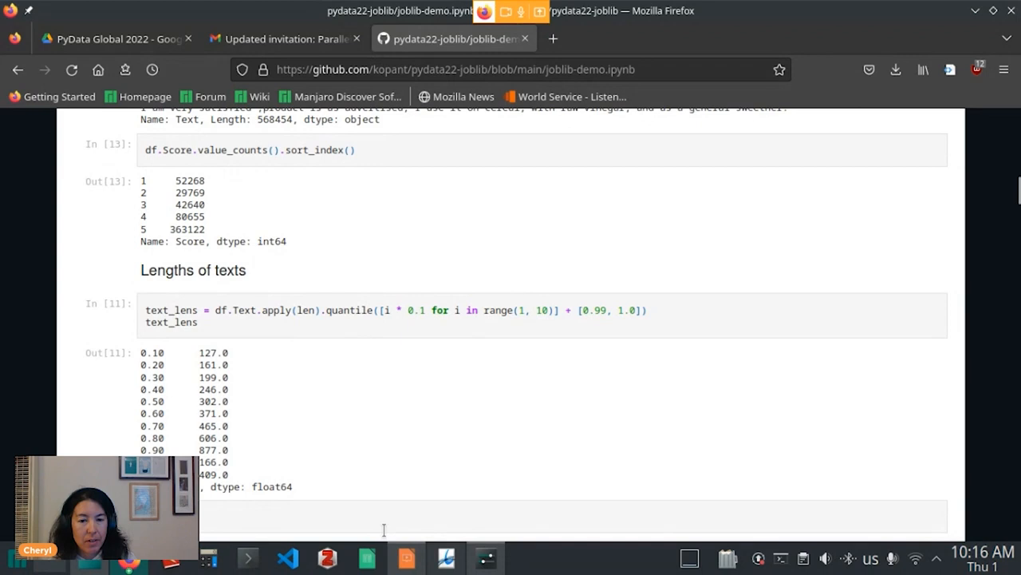
pyautogui.moveTo(981, 425)
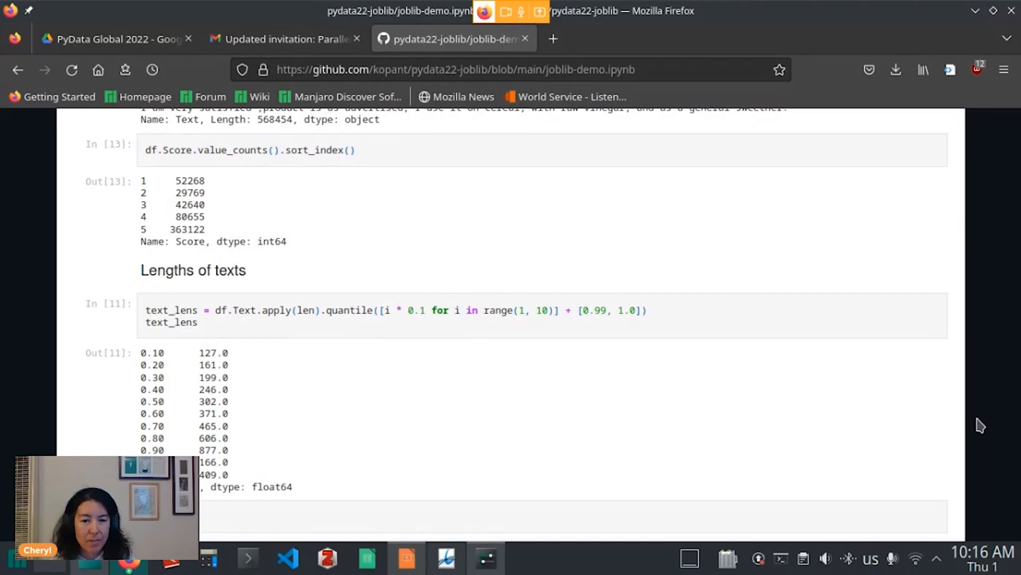
pyautogui.scroll(-3)
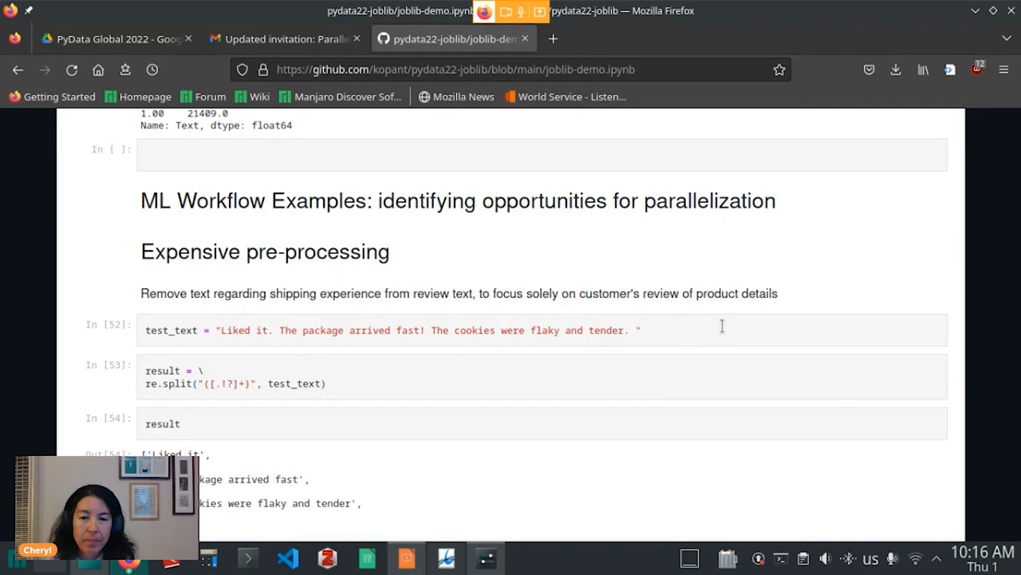
pyautogui.moveTo(219, 335)
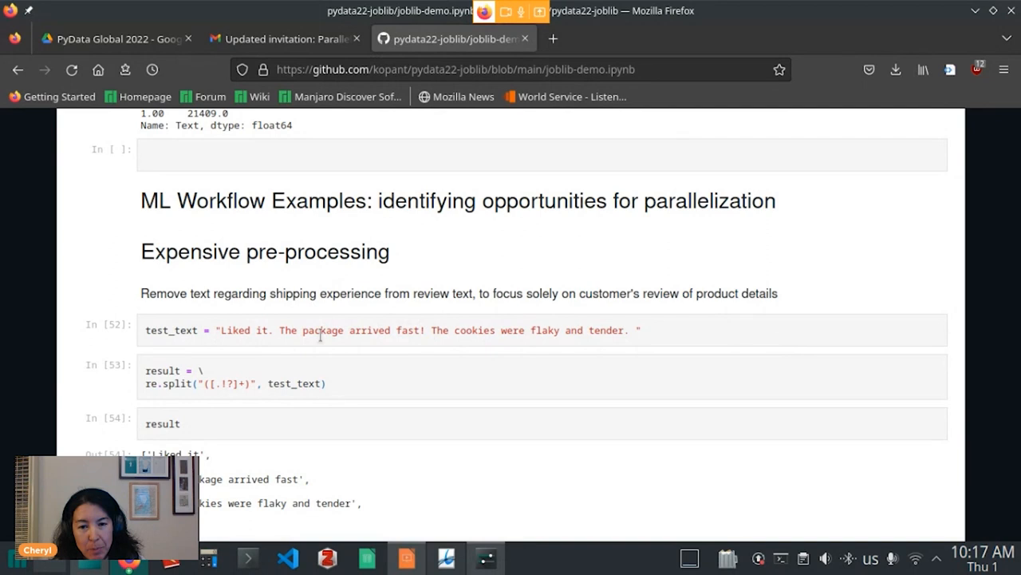
# Scroll past regex_clean to the 'Without joblib' %%time cell showing 13min 27s
pyautogui.scroll(-3)
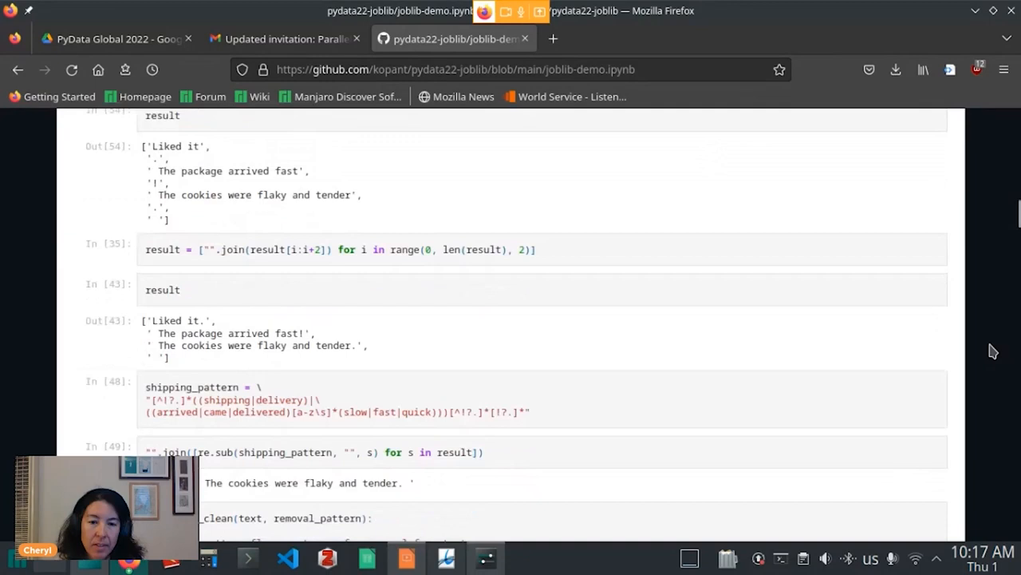
pyautogui.scroll(-3)
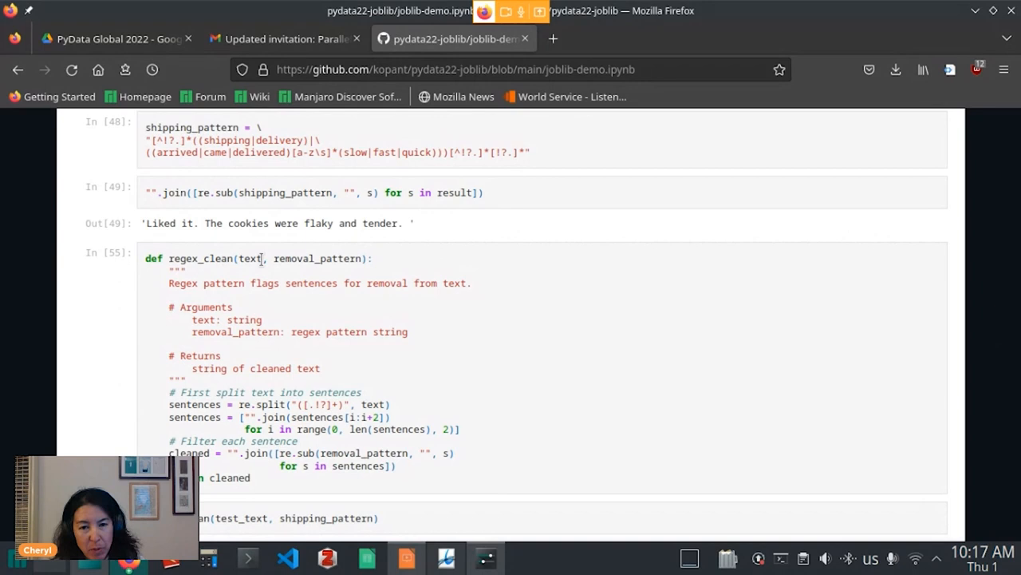
pyautogui.scroll(-3)
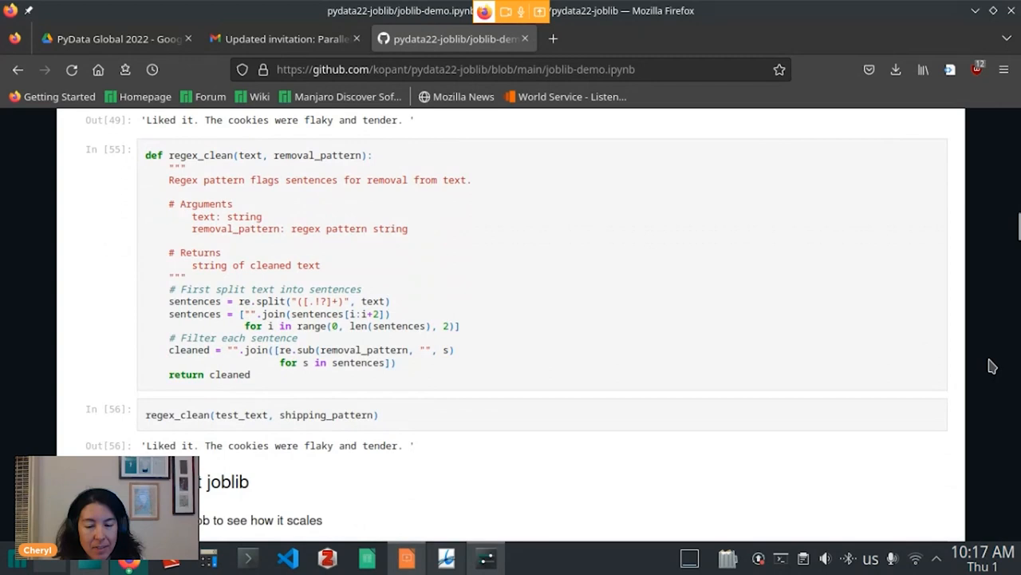
pyautogui.scroll(-3)
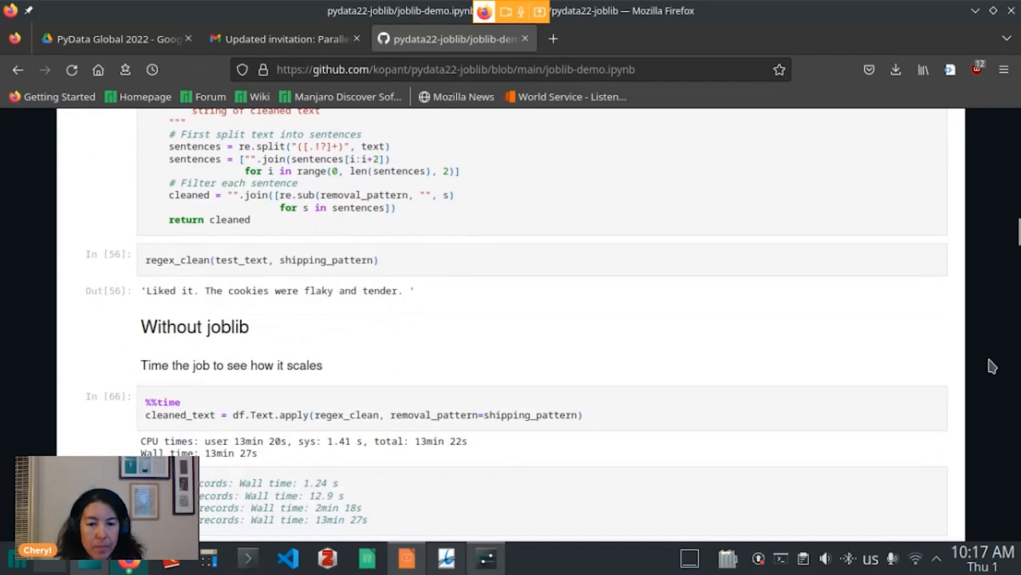
# Scroll to the wall time comments for 1000 to 568454 records
pyautogui.scroll(-3)
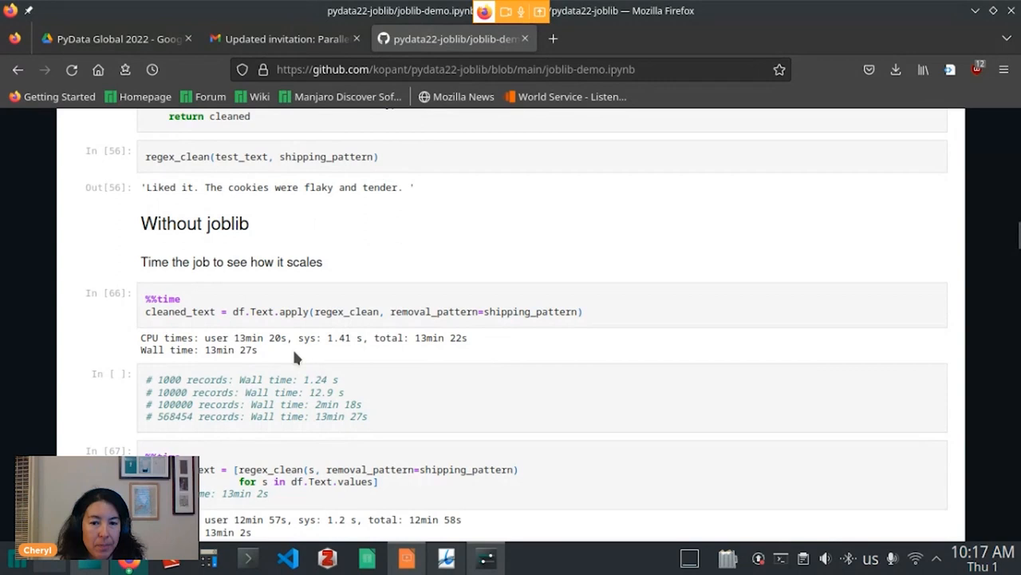
pyautogui.moveTo(976, 367)
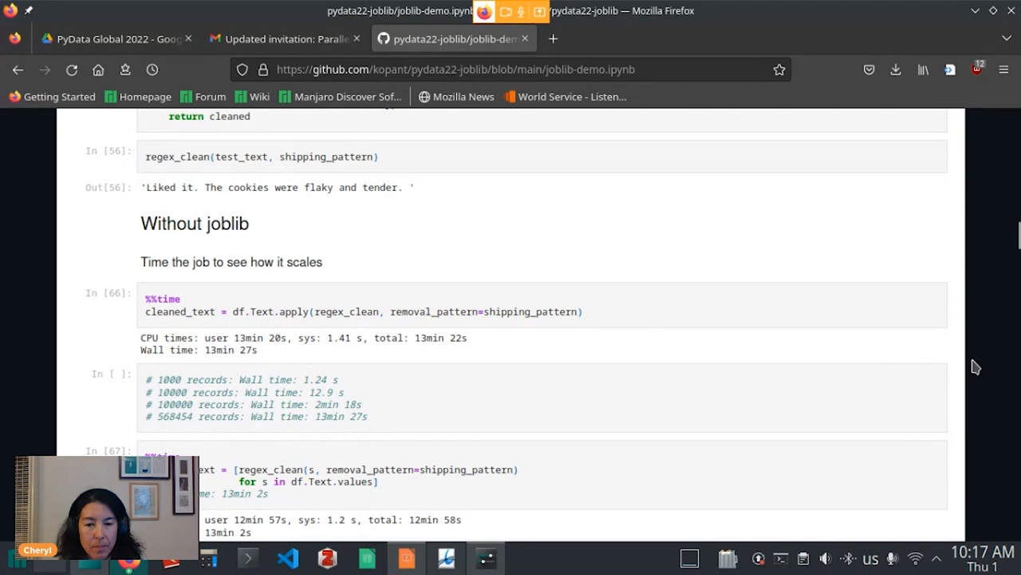
pyautogui.moveTo(435, 358)
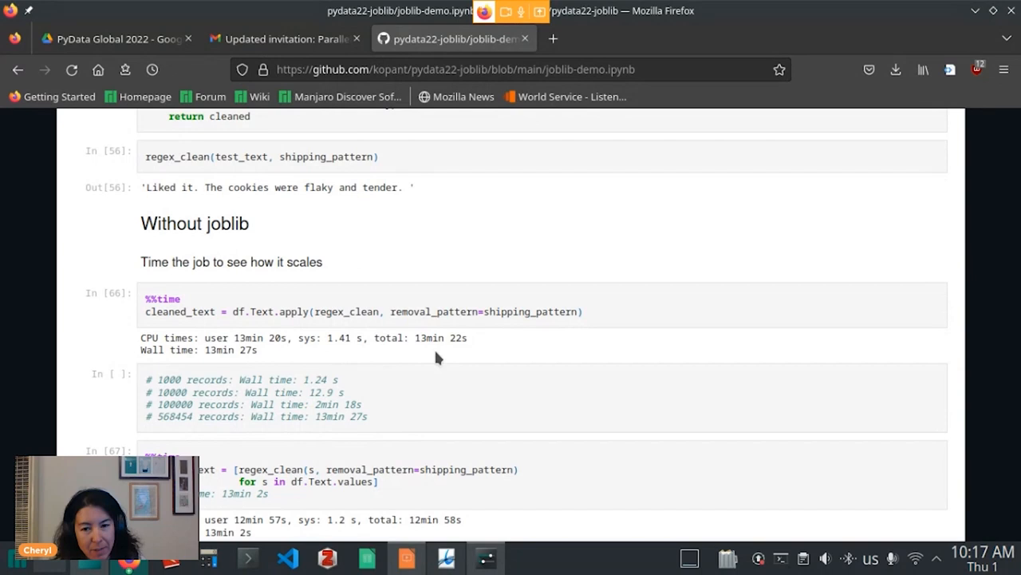
pyautogui.moveTo(479, 355)
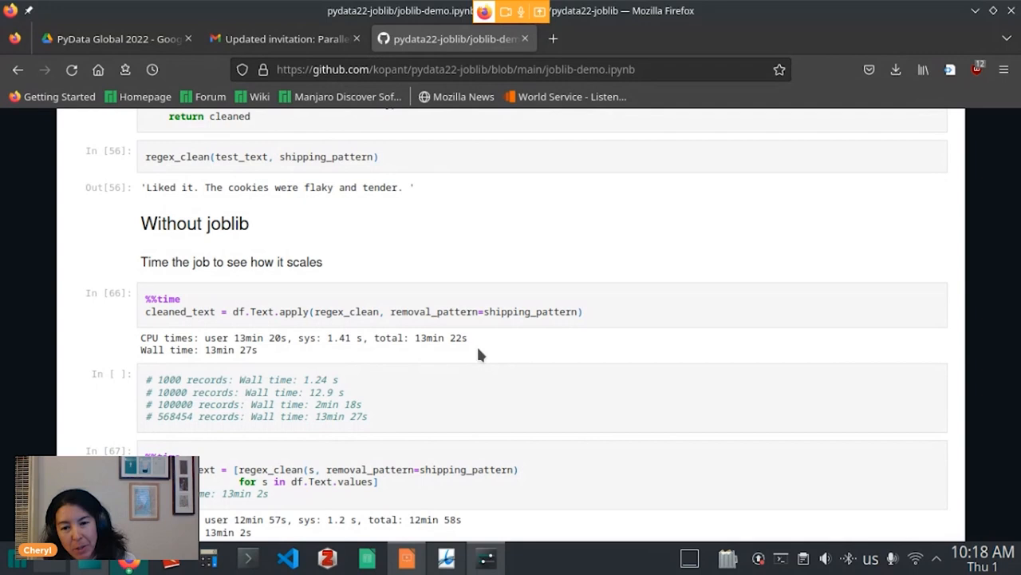
pyautogui.moveTo(251, 426)
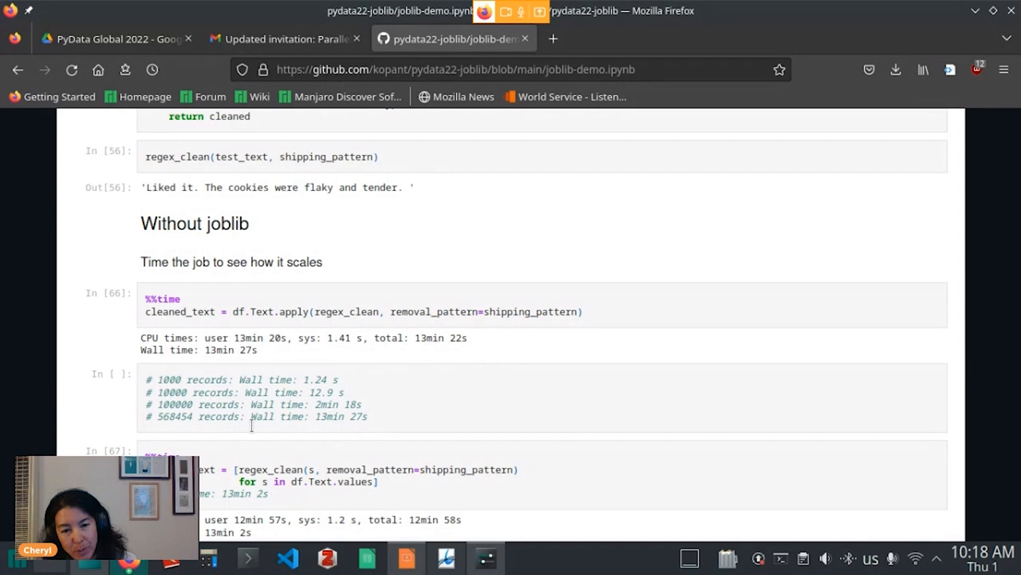
pyautogui.moveTo(540, 411)
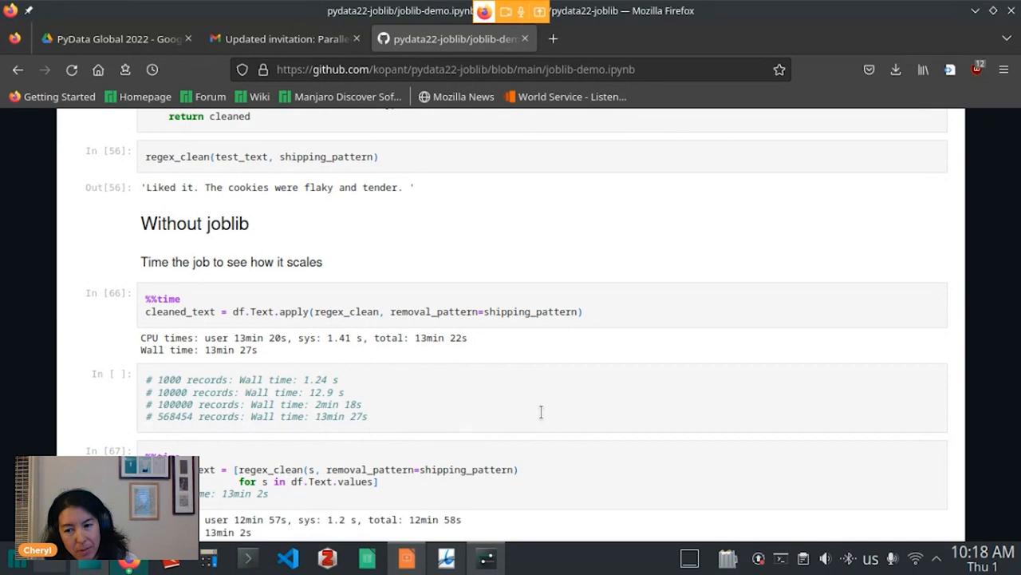
pyautogui.moveTo(987, 420)
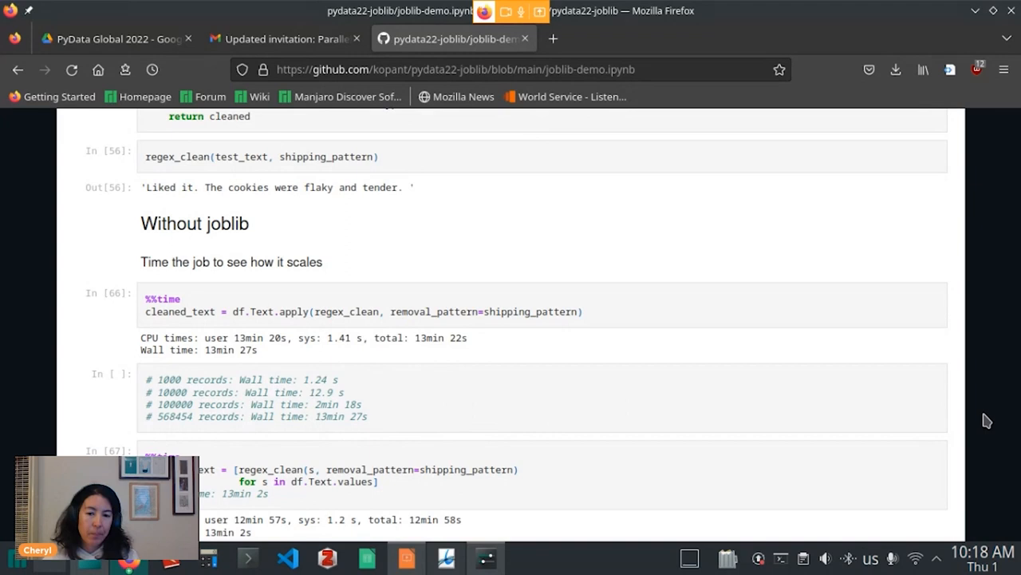
# Scroll the notebook to the 'Embarassingly Simple' for loop and joblib job/chunk-size notes
pyautogui.scroll(-3)
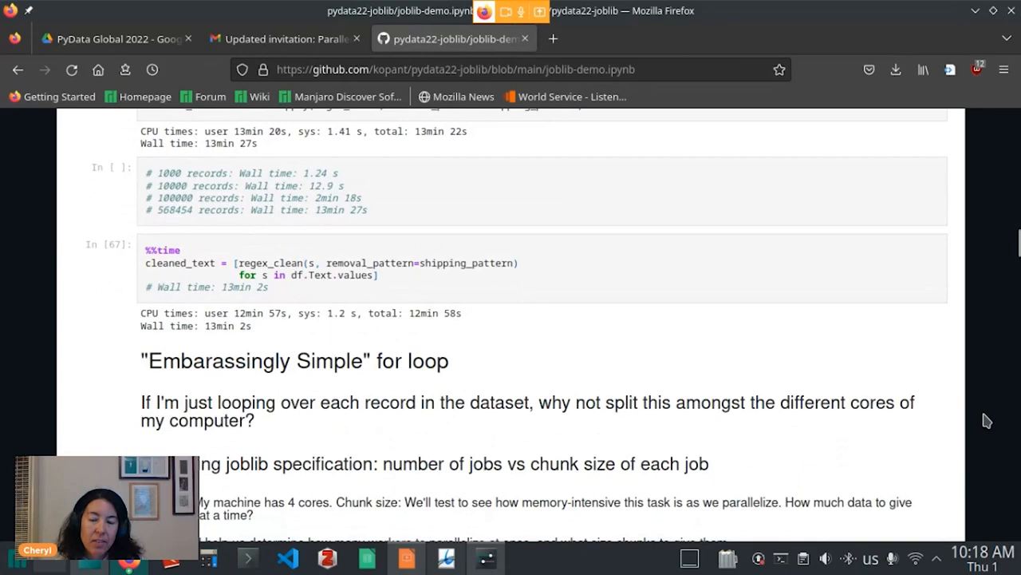
pyautogui.scroll(-3)
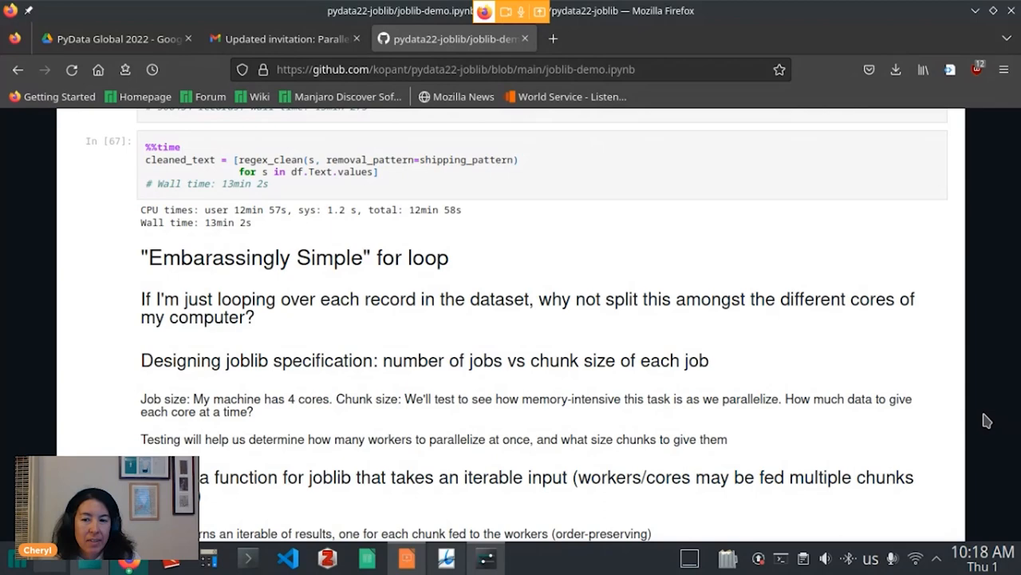
pyautogui.scroll(-3)
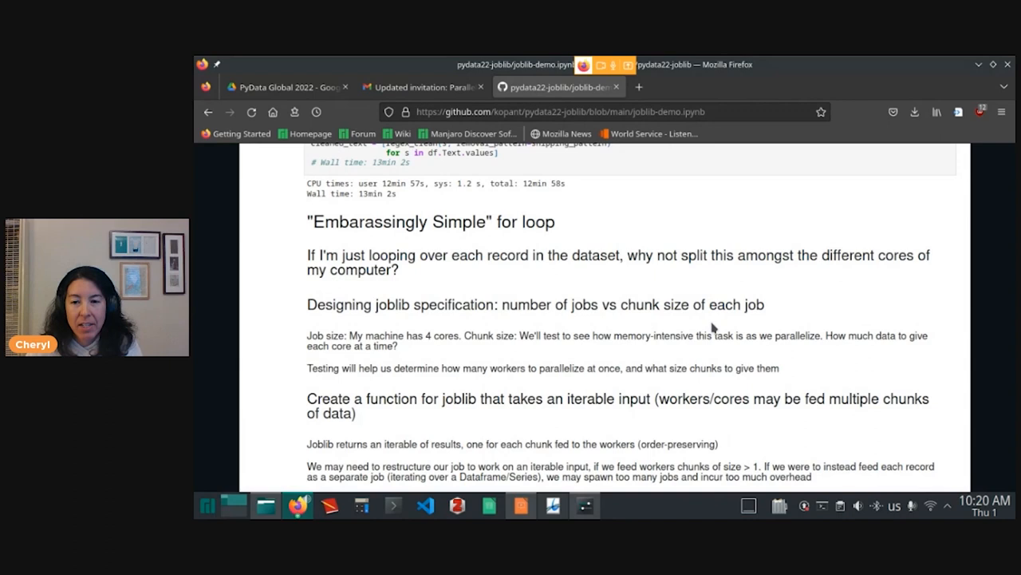
pyautogui.moveTo(964, 323)
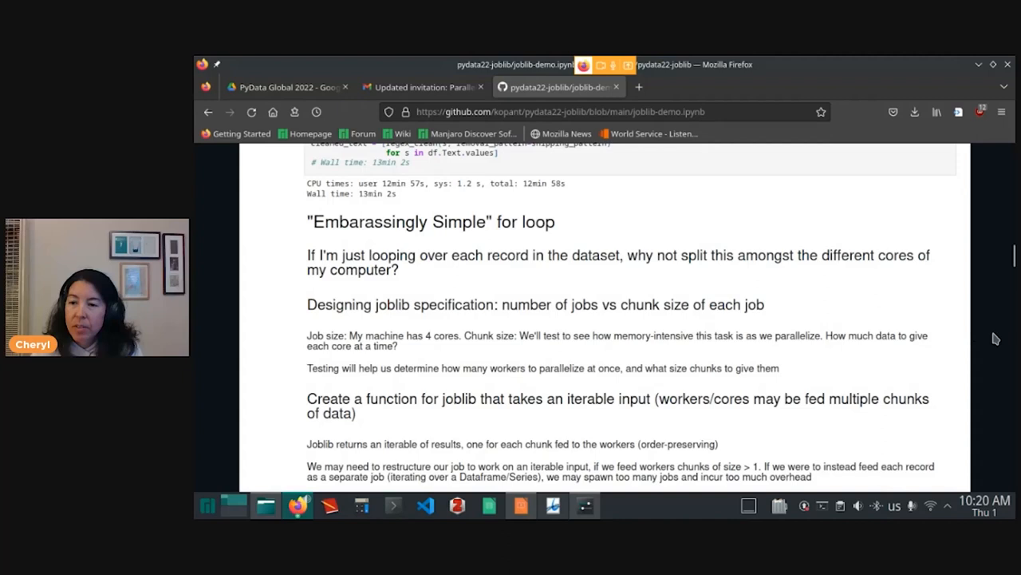
pyautogui.scroll(-3)
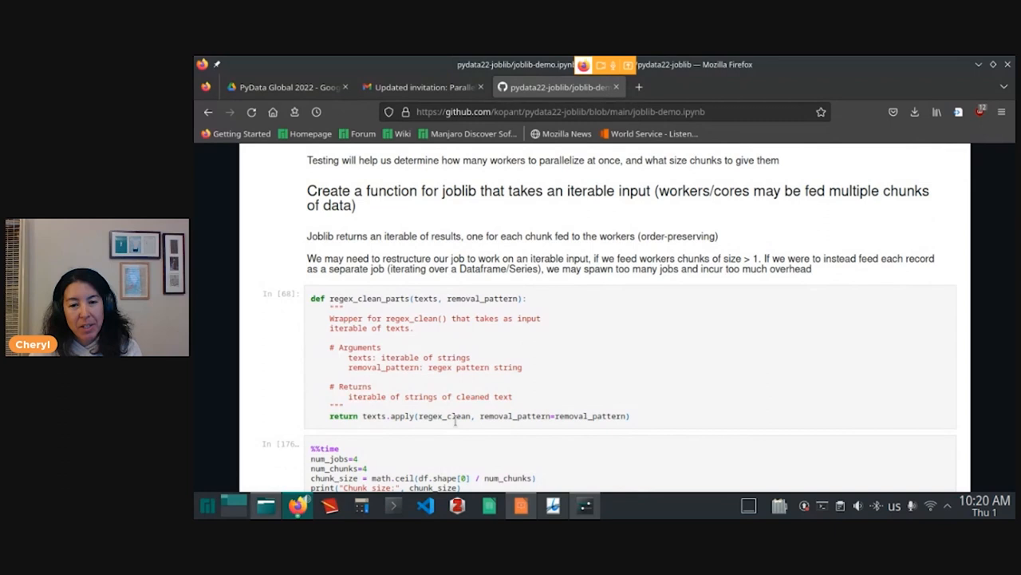
pyautogui.doubleClick(425, 297)
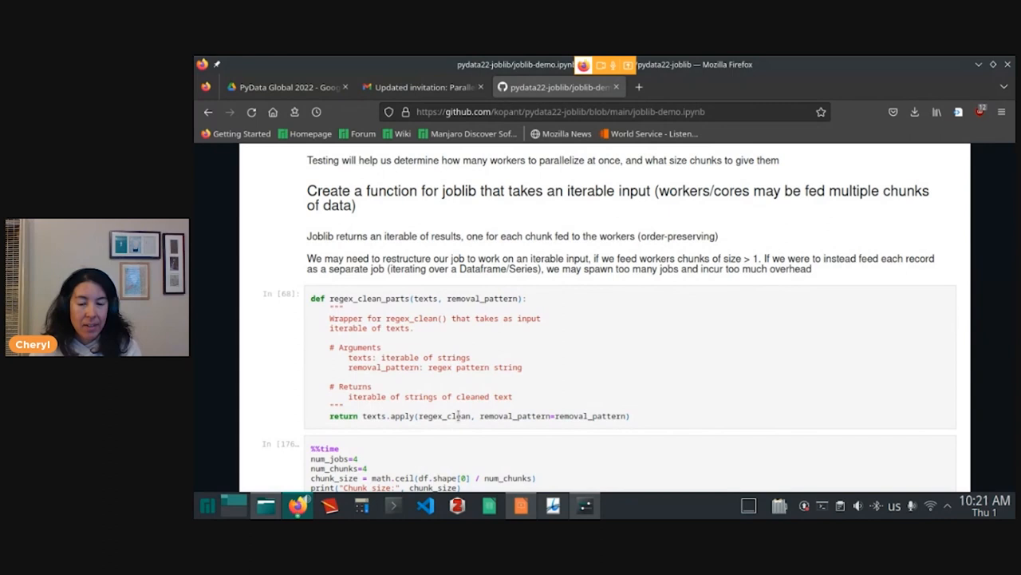
pyautogui.doubleClick(443, 416)
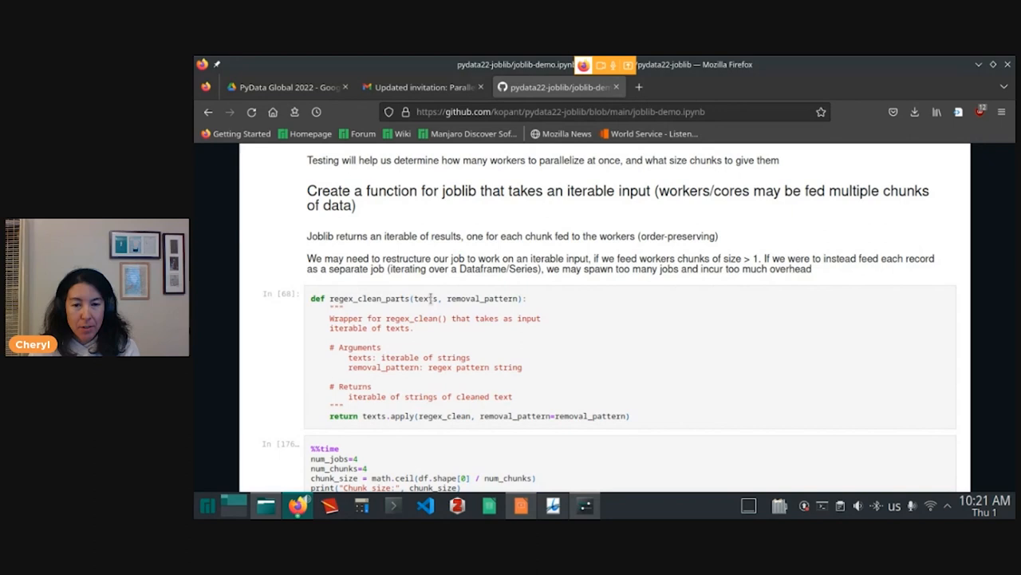
pyautogui.doubleClick(444, 415)
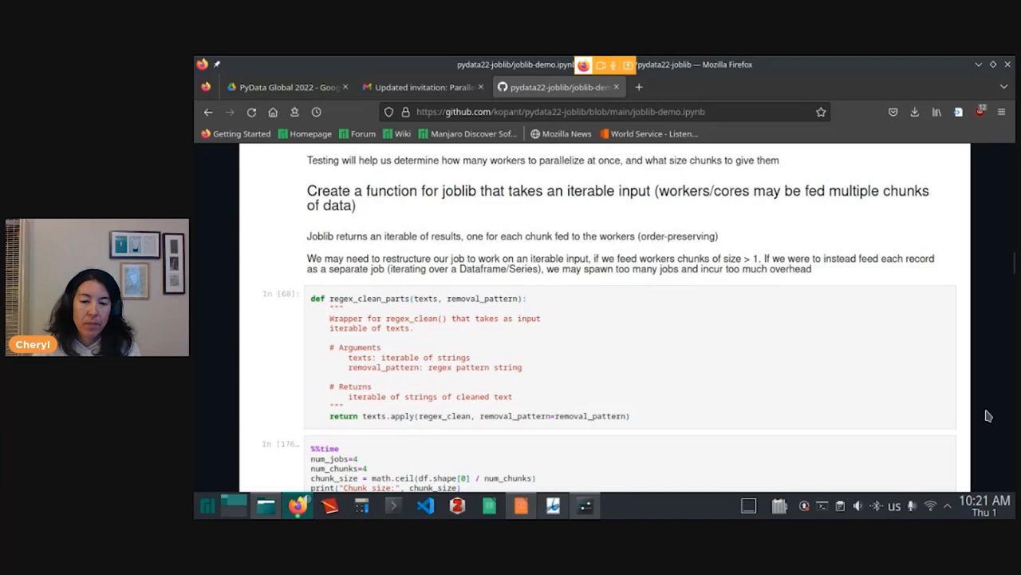
# Scroll to the %%time cell calling Parallel with delayed(regex_clean_parts) and its run log
pyautogui.scroll(-3)
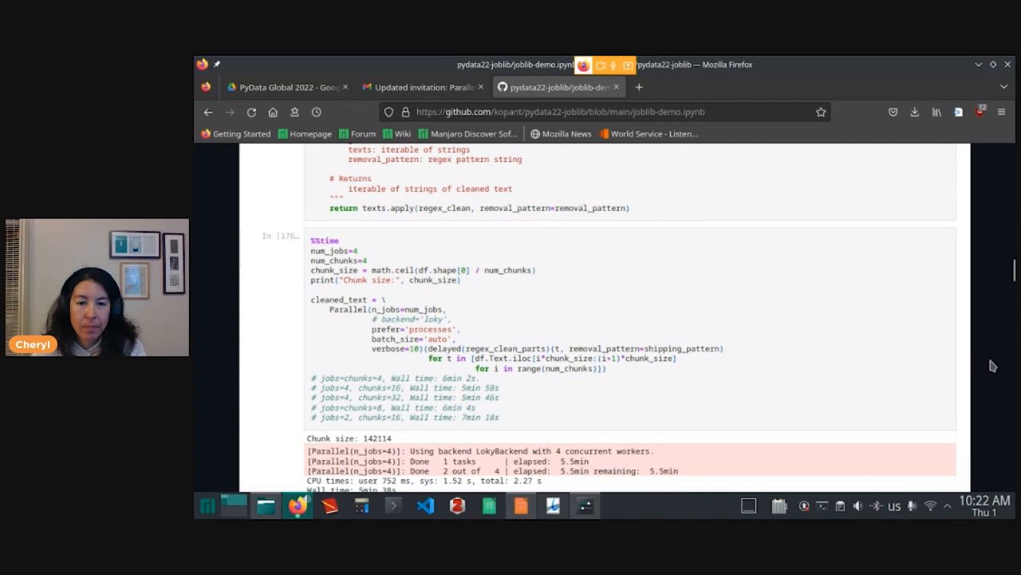
pyautogui.doubleClick(328, 309)
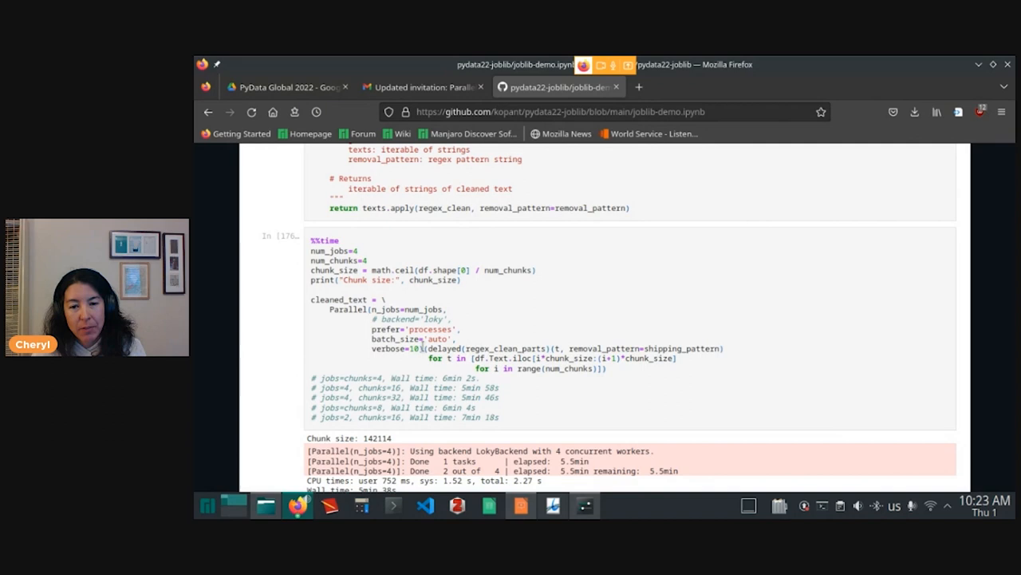
pyautogui.doubleClick(444, 349)
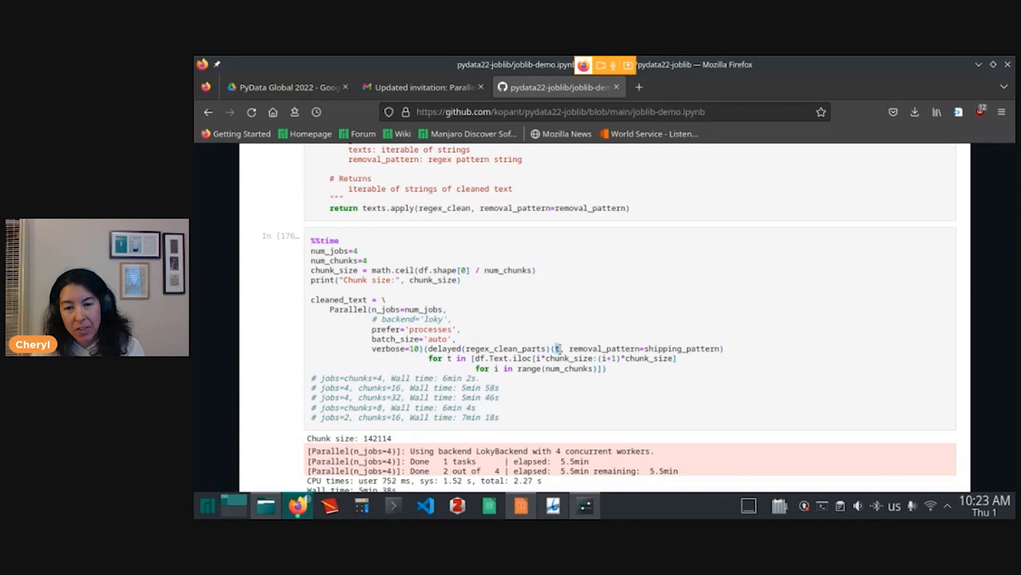
pyautogui.doubleClick(604, 349)
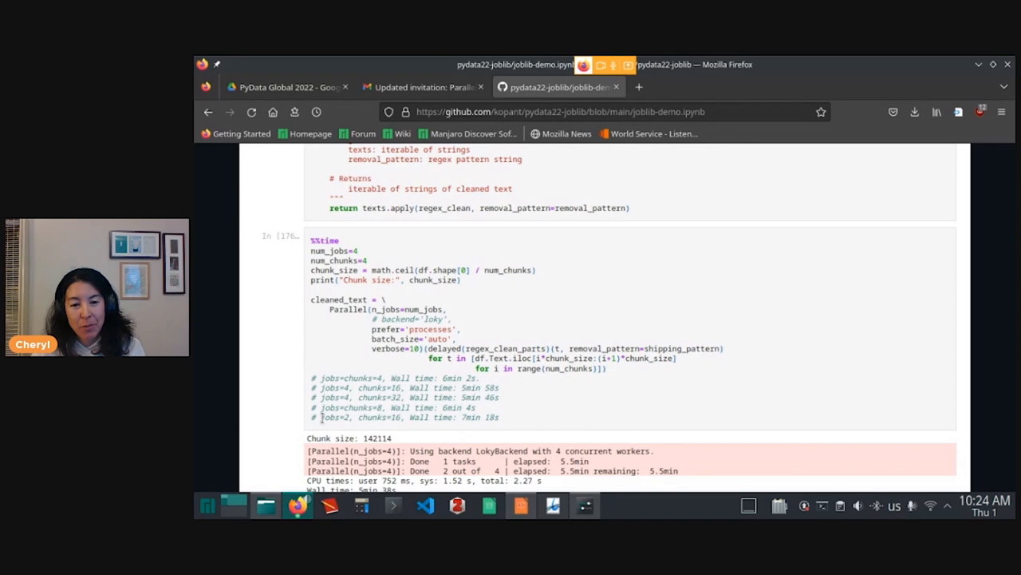
# Scroll to the finished four-task output and len(cleaned_text) returning 4
pyautogui.scroll(-3)
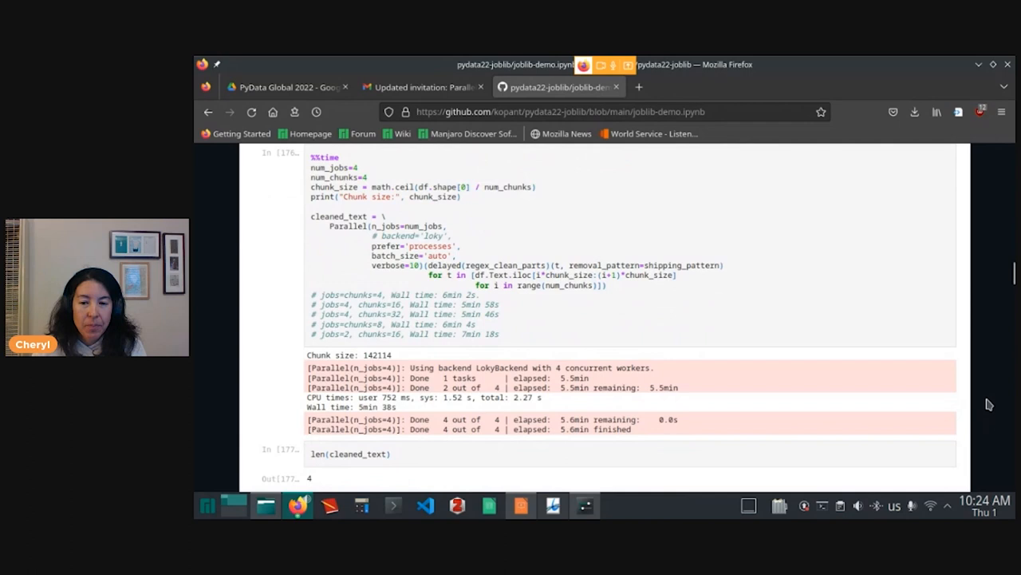
pyautogui.moveTo(717, 423)
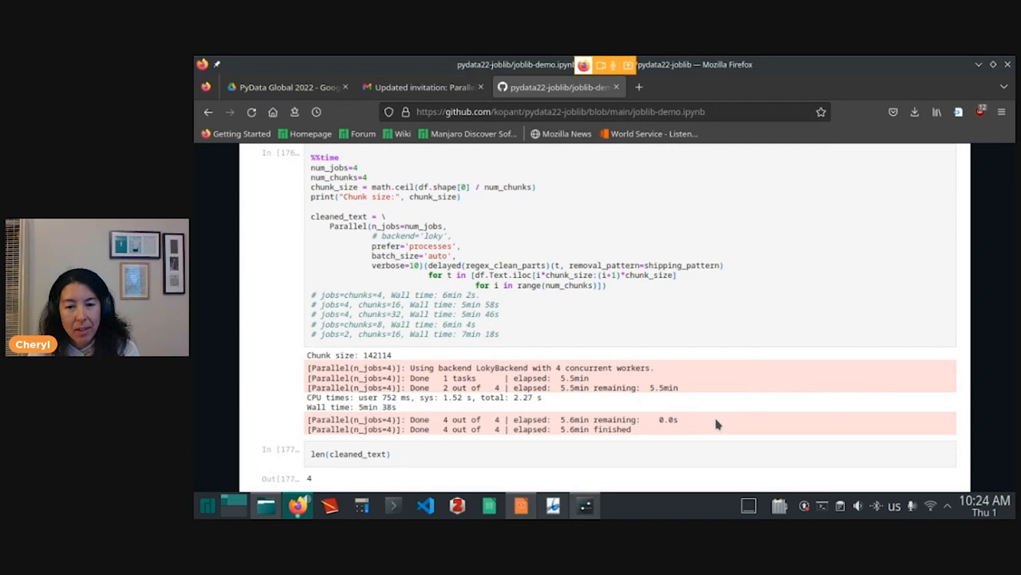
pyautogui.moveTo(733, 372)
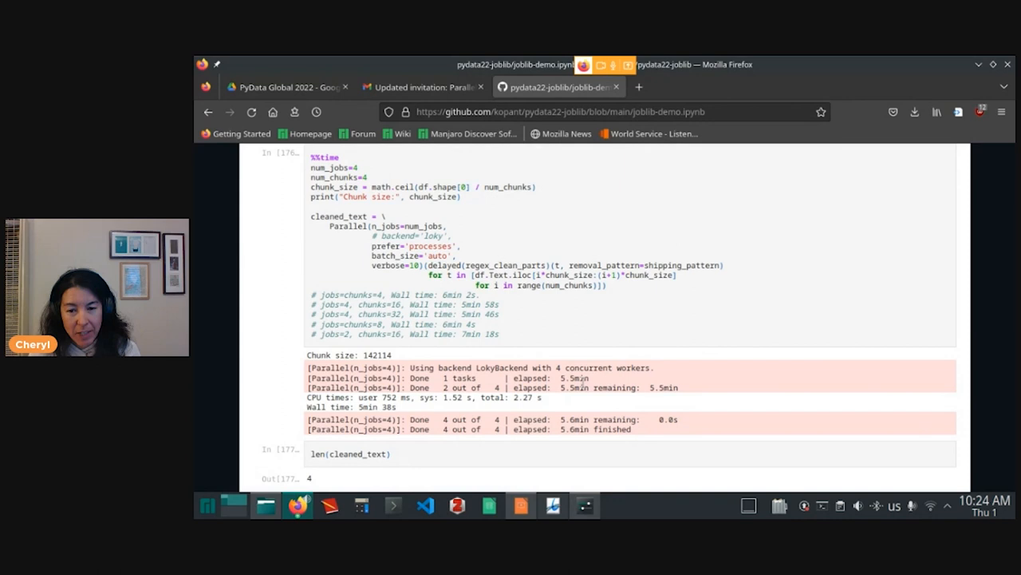
pyautogui.moveTo(738, 389)
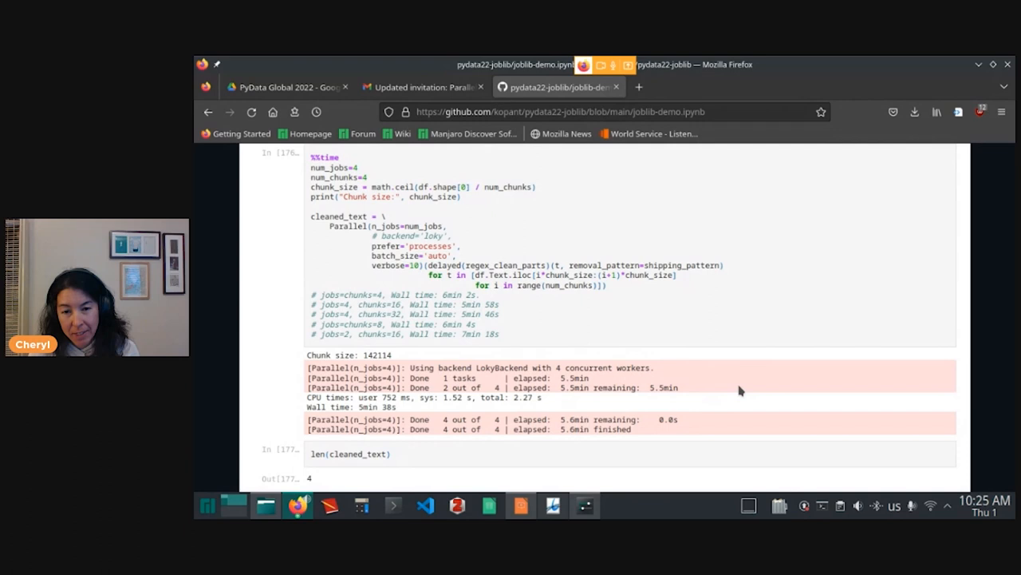
pyautogui.scroll(-3)
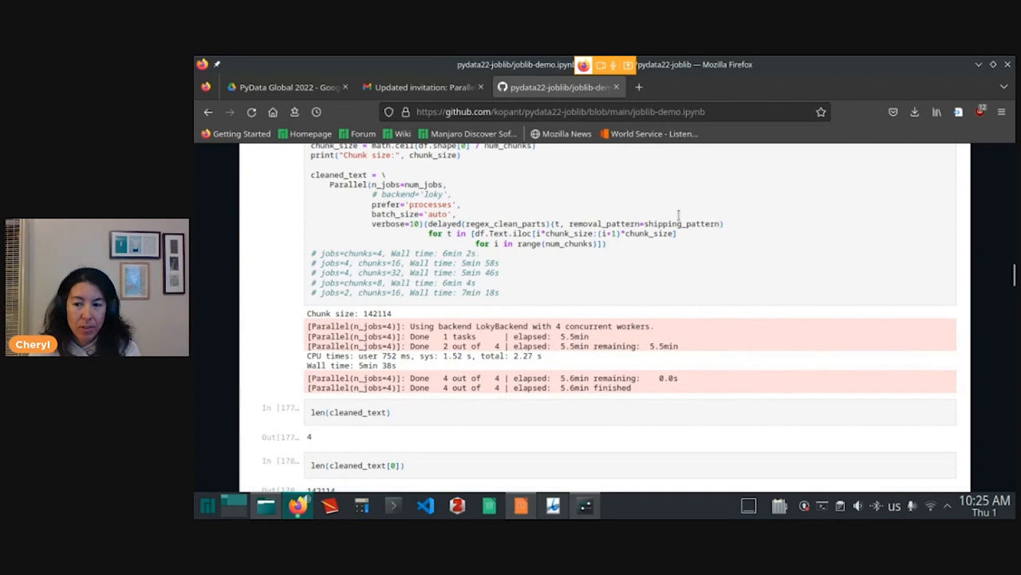
pyautogui.moveTo(980, 406)
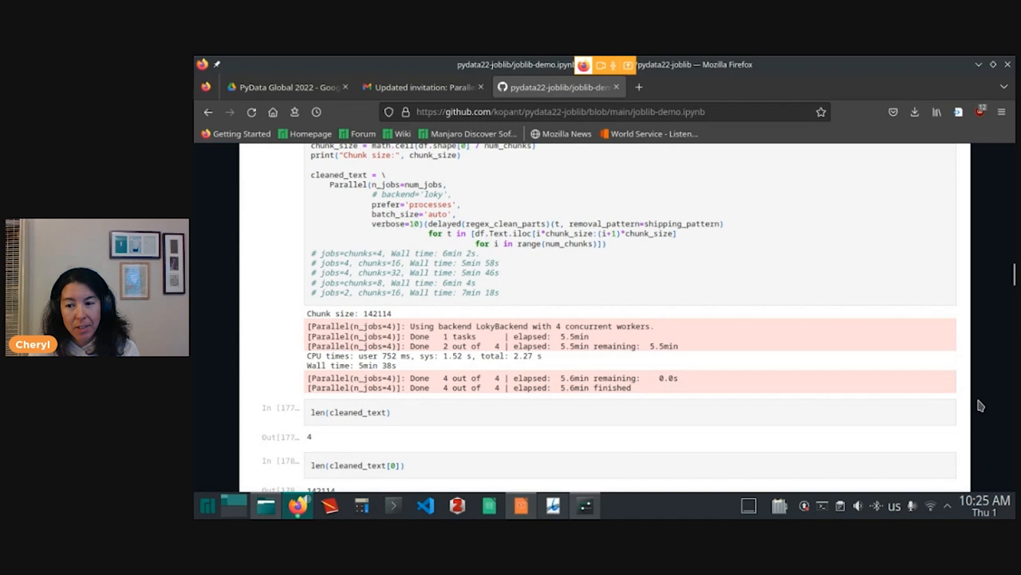
# Scroll past cleaned_text[0][0] to the aggregated 568,454-item results and 'each record' heading
pyautogui.scroll(-3)
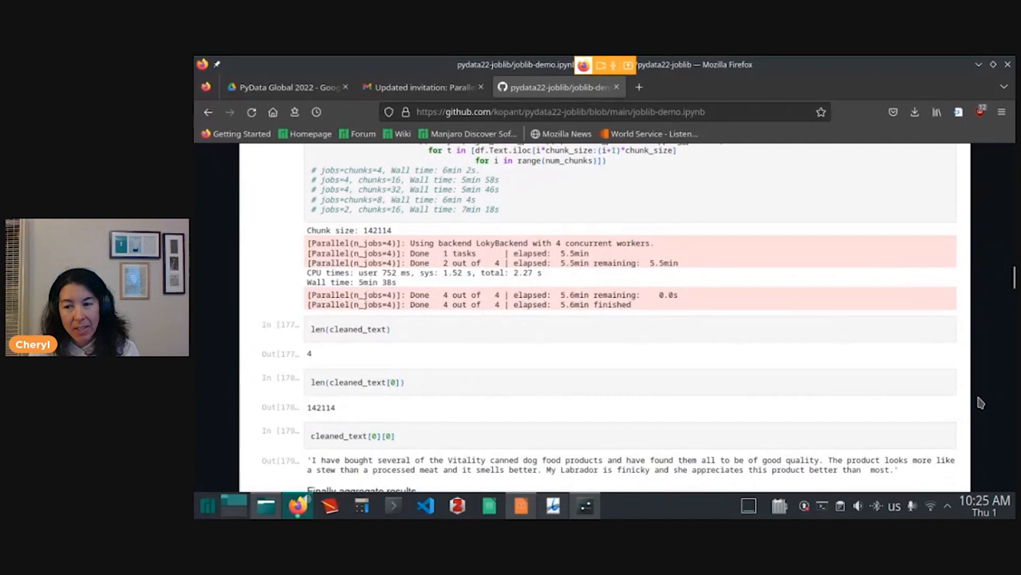
pyautogui.scroll(-3)
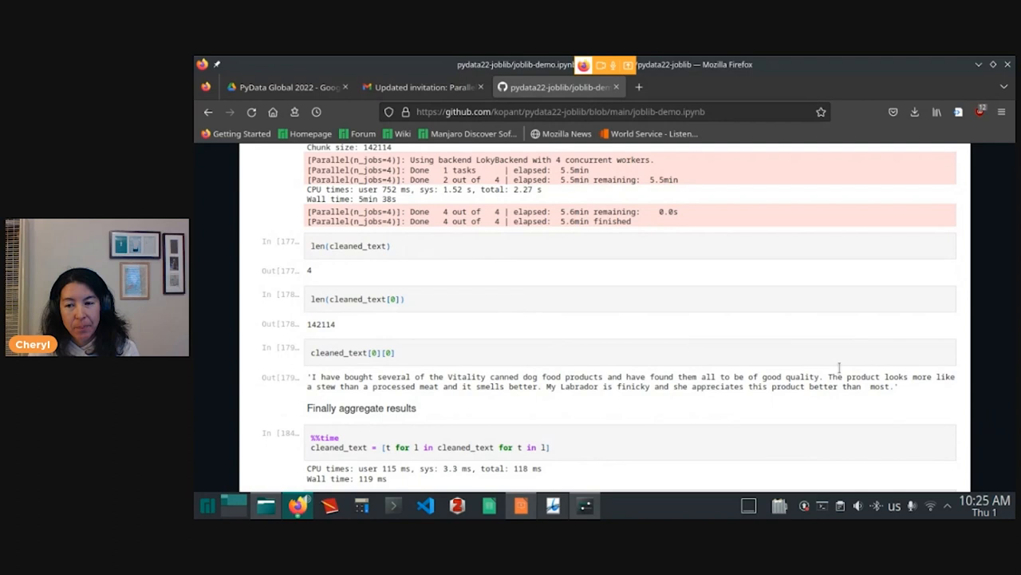
pyautogui.scroll(-3)
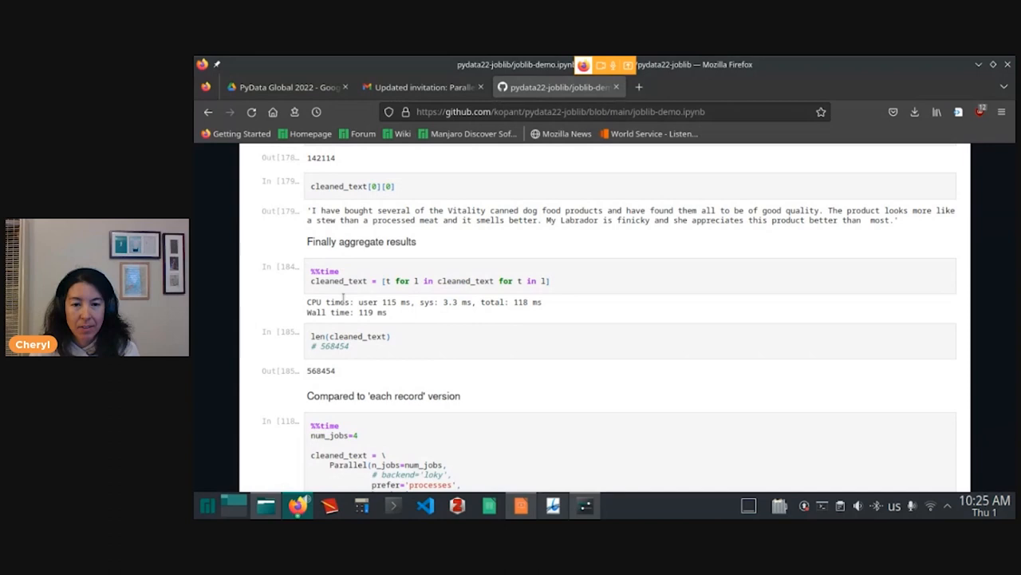
pyautogui.moveTo(503, 383)
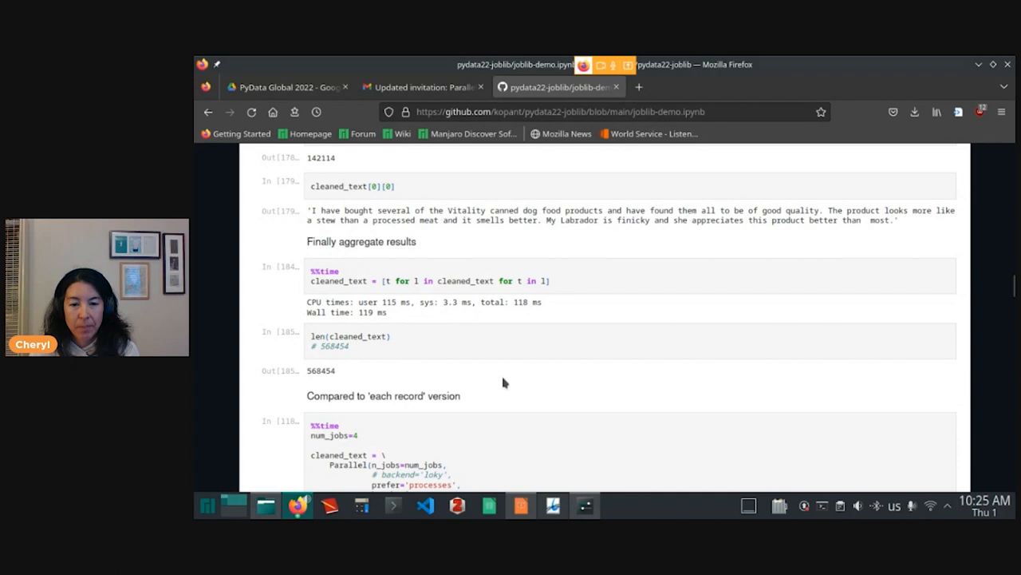
# Scroll to the X_train/X_val shapes (380,864 and 187,590) and the sample review labelled 1
pyautogui.scroll(-3)
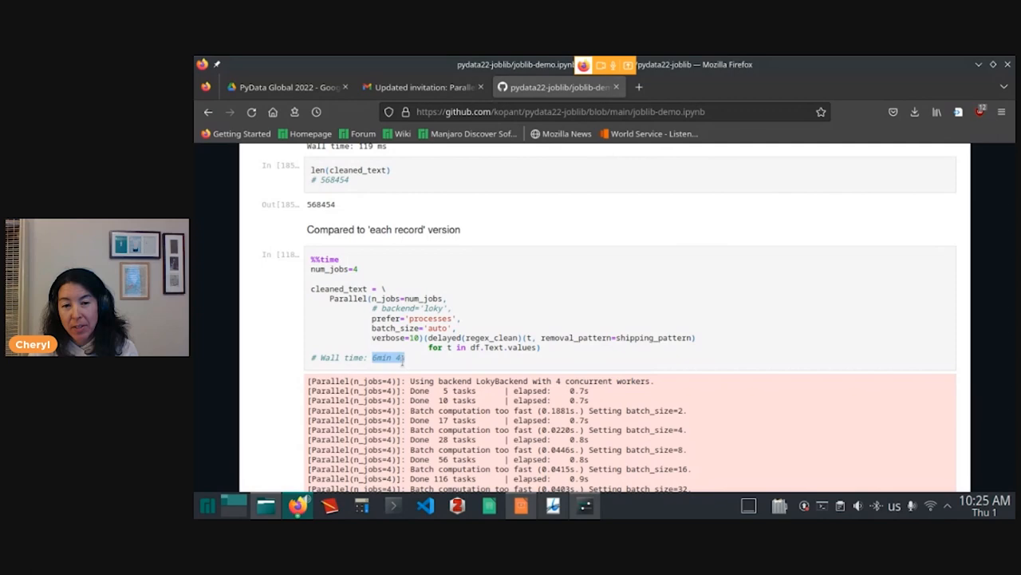
pyautogui.scroll(-3)
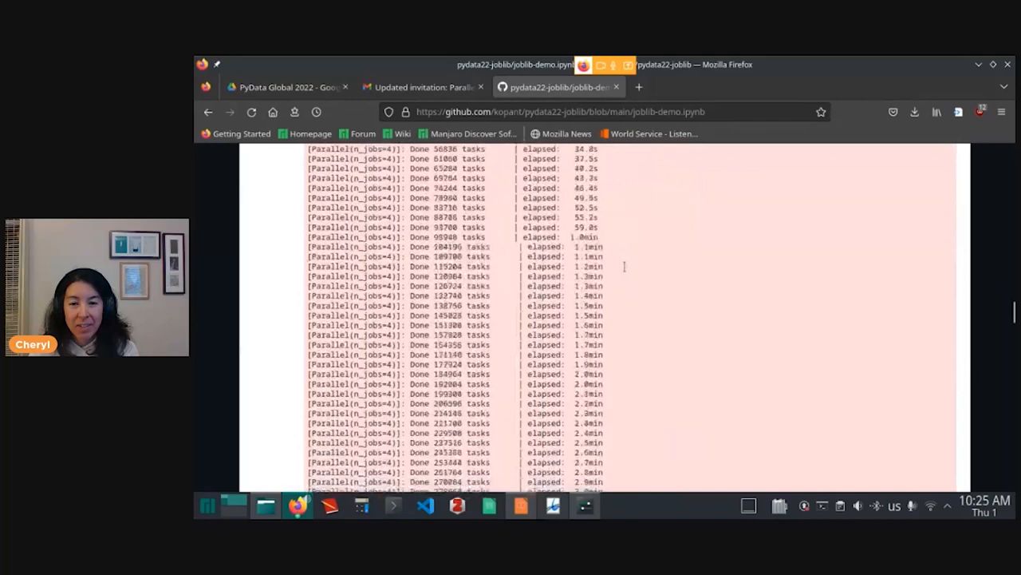
pyautogui.scroll(-3)
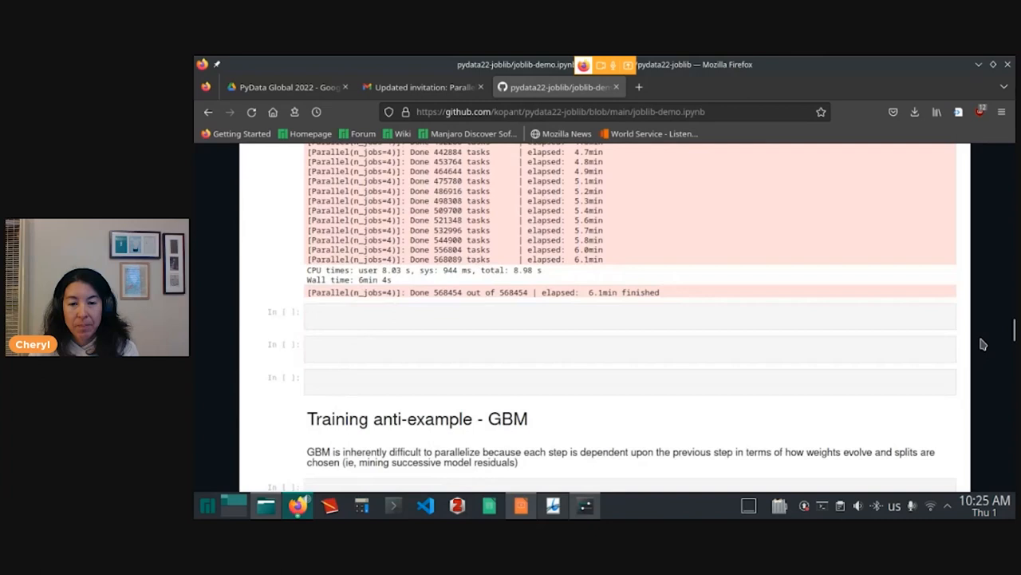
pyautogui.scroll(3)
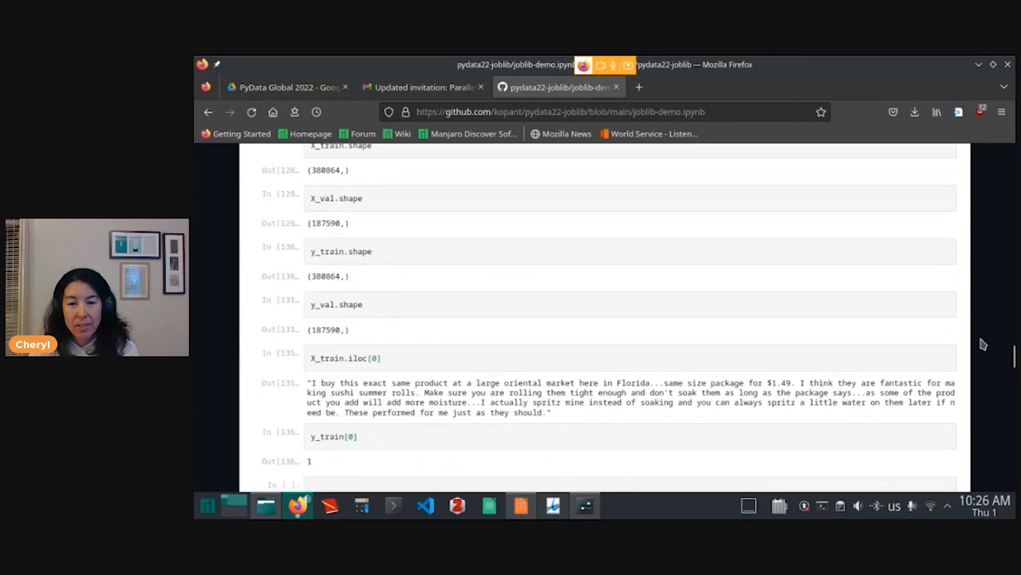
# Highlight learning_rate in the hyper-parameter grid, then scroll to the fit_and_eval GBM function
pyautogui.scroll(3)
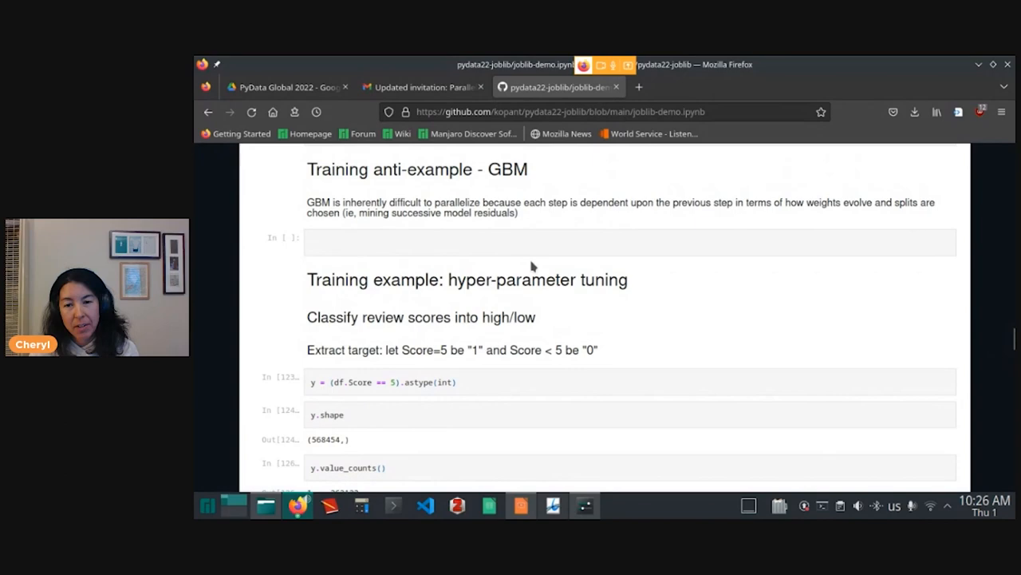
pyautogui.scroll(-3)
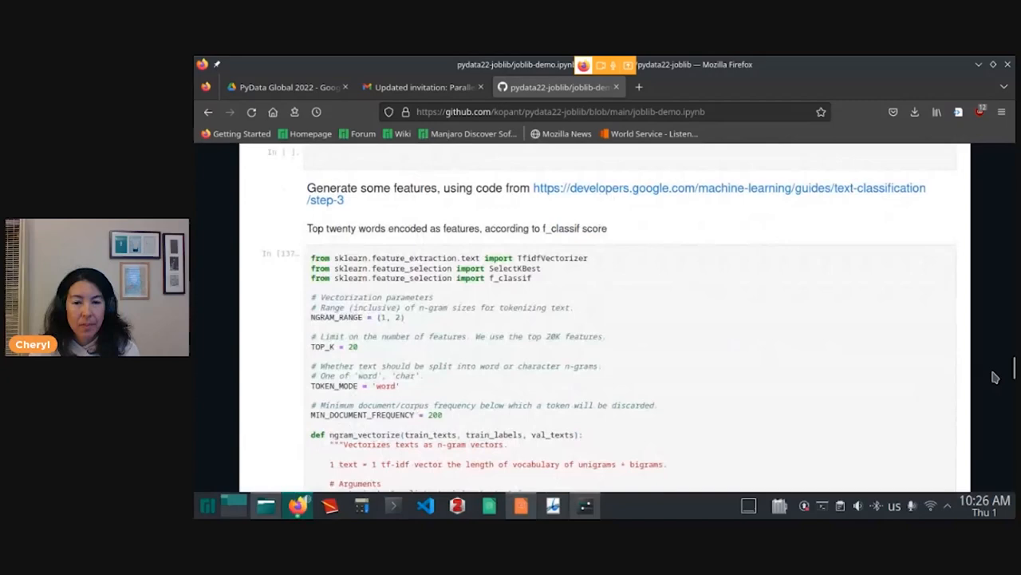
pyautogui.scroll(-3)
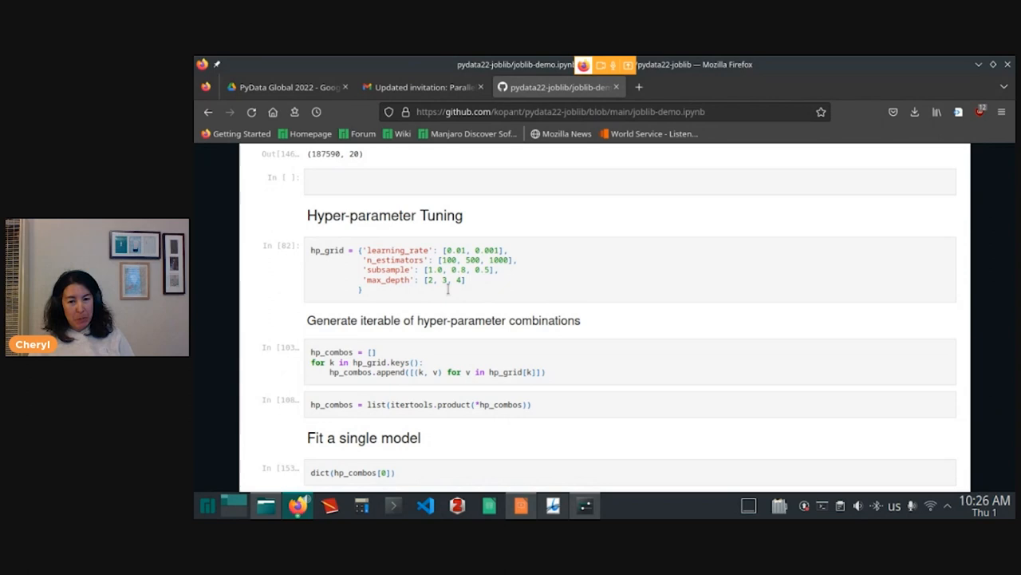
pyautogui.doubleClick(398, 250)
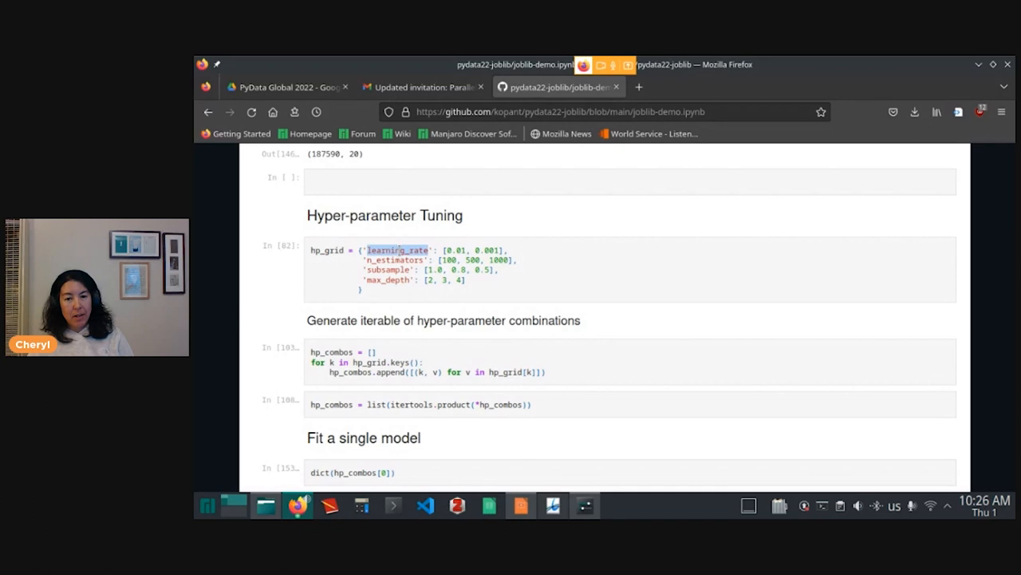
pyautogui.scroll(-3)
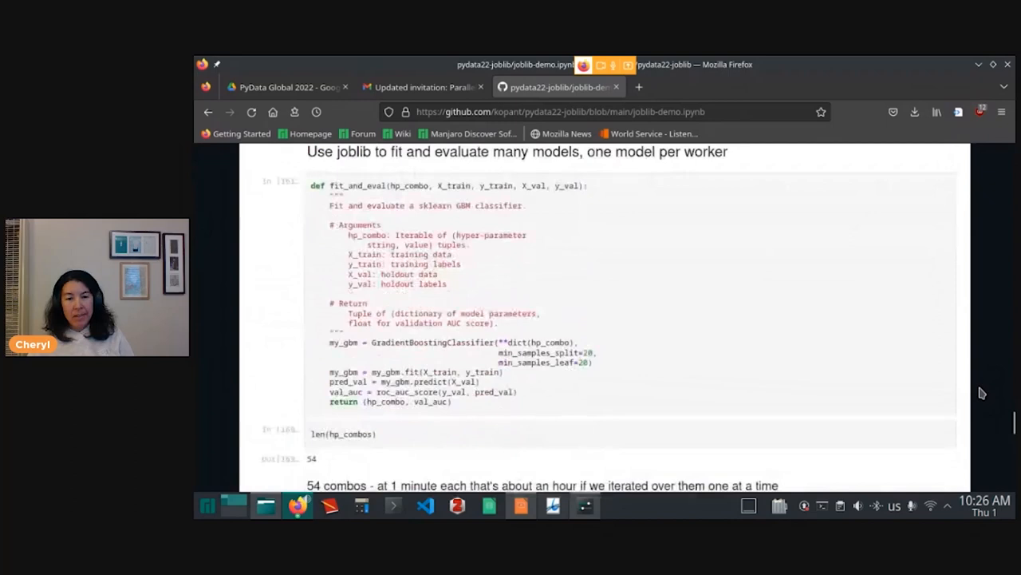
# Scroll to the num_jobs = 4 Parallel search cell and its 26min 19s log
pyautogui.scroll(-3)
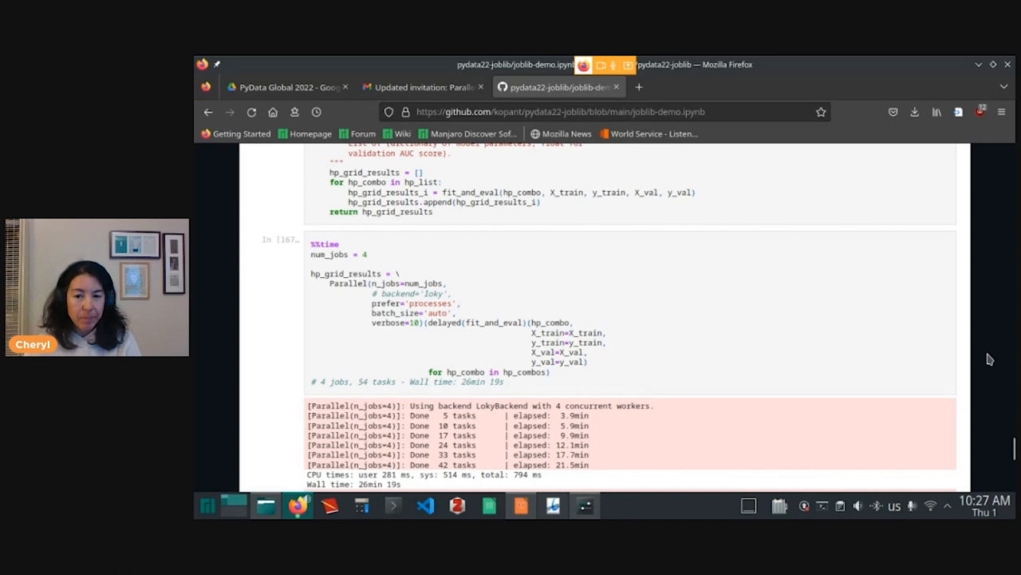
pyautogui.doubleClick(587, 332)
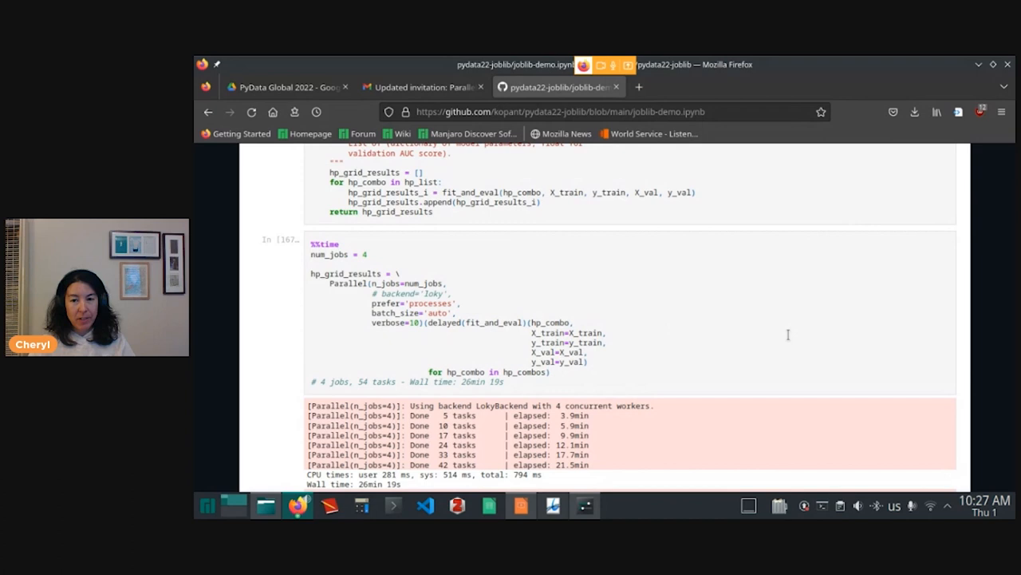
pyautogui.moveTo(621, 341)
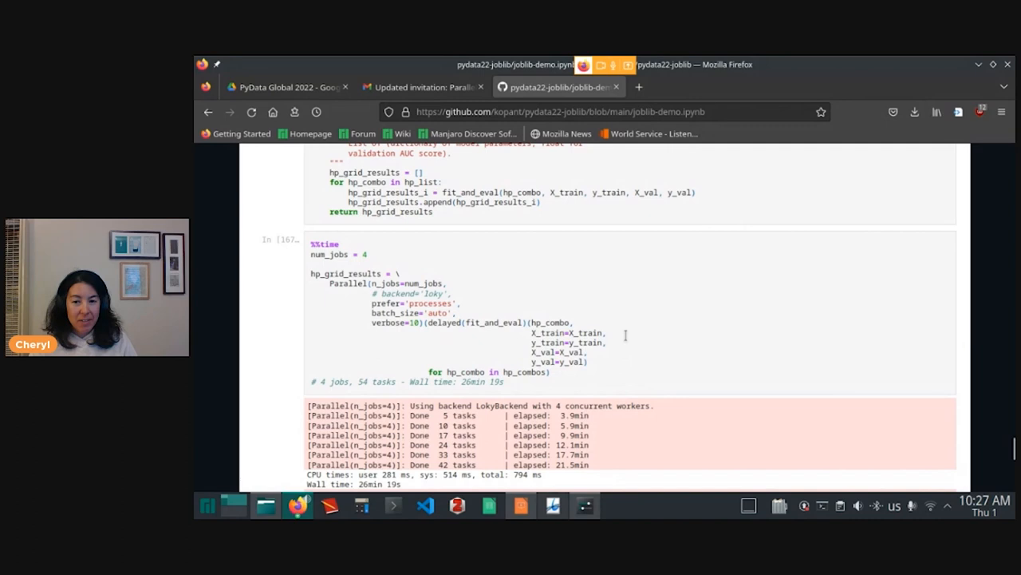
pyautogui.scroll(-3)
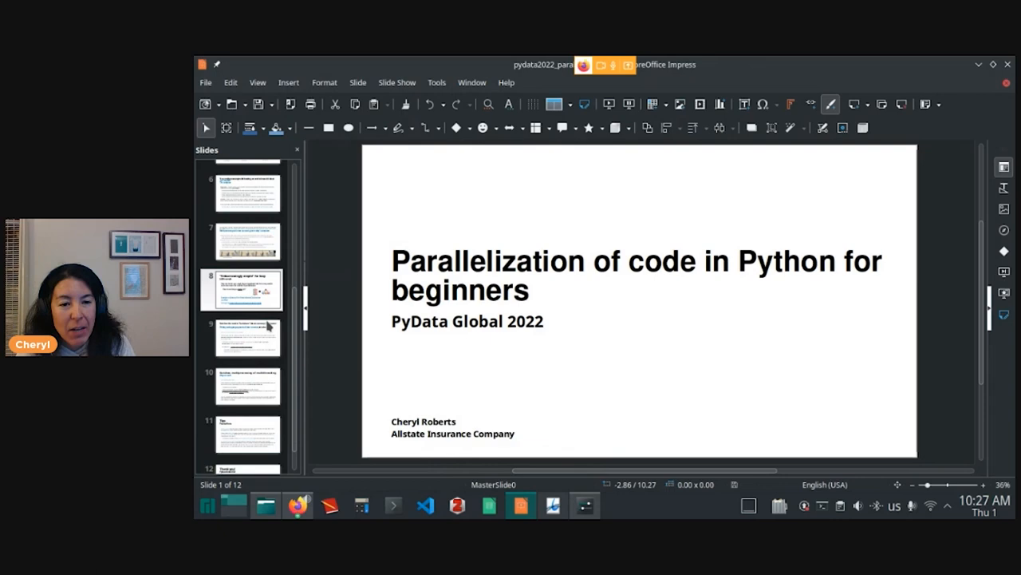
# Resume the Impress slideshow on slide 9, locking down data in memory
pyautogui.click(248, 338)
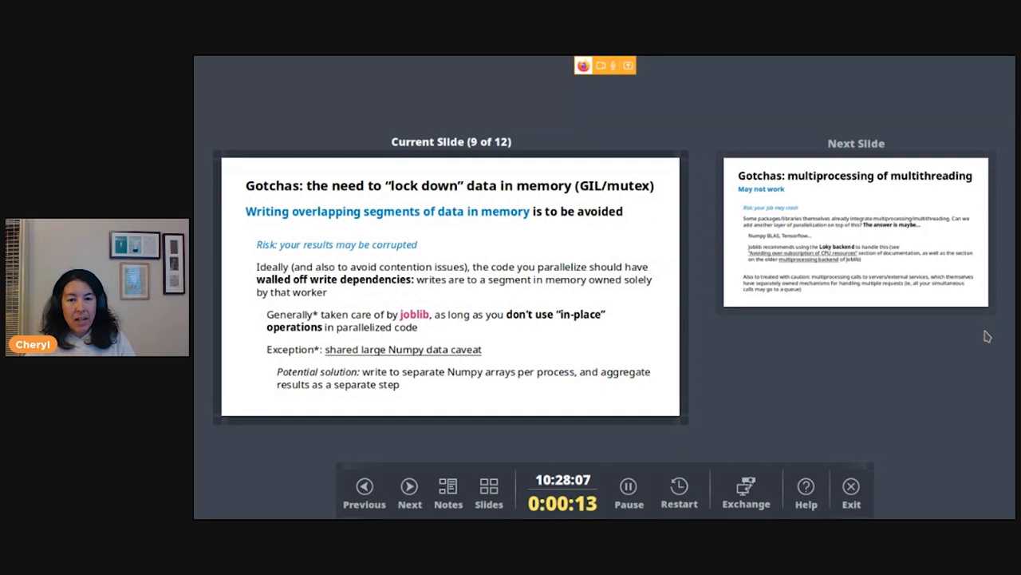
# Advance to slide 10, Gotchas: multiprocessing of multithreading
pyautogui.click(409, 485)
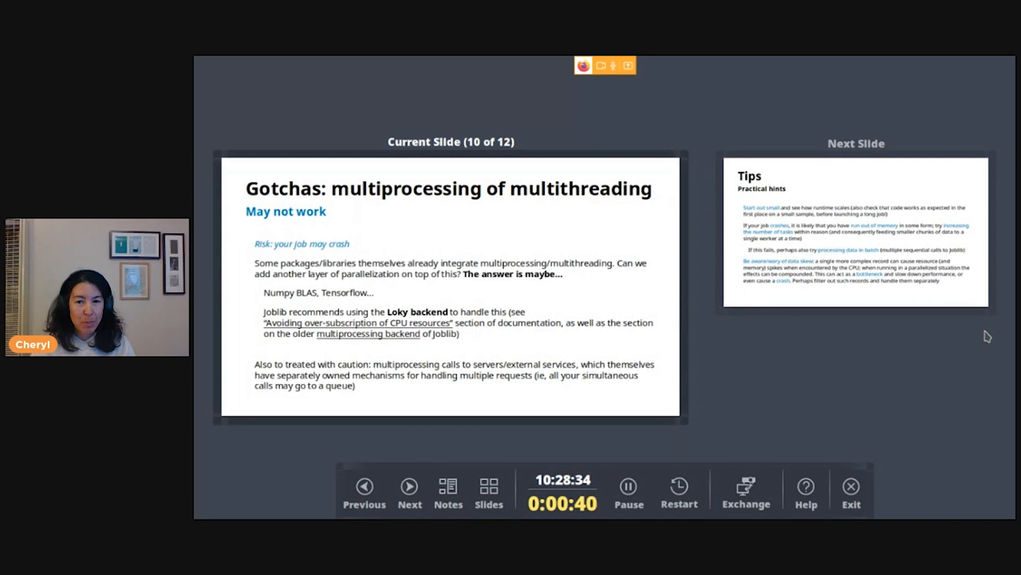
# Advance to slide 11, Tips on starting small, memory crashes and data skew
pyautogui.click(409, 486)
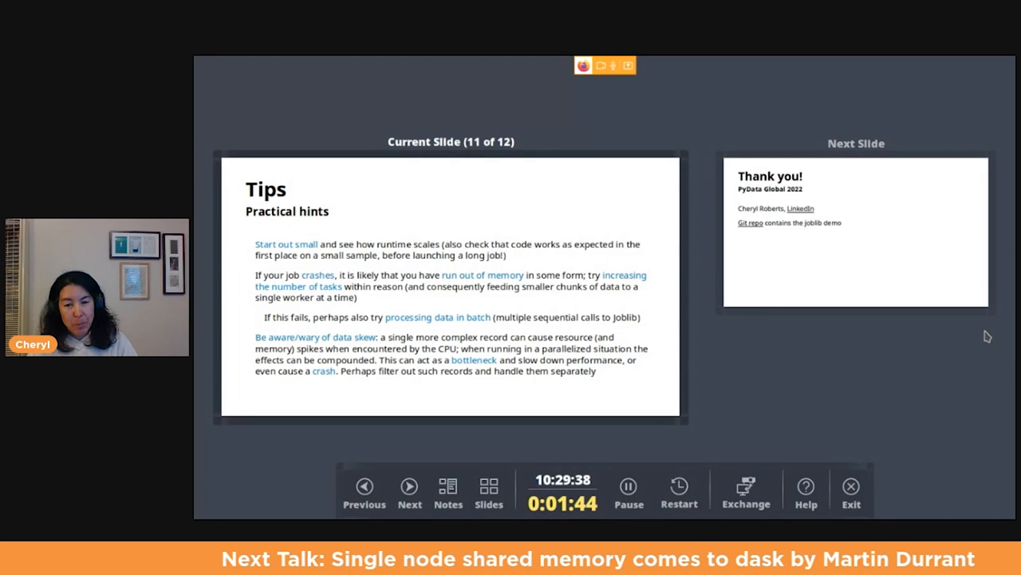
# Advance the slideshow to the final Thank you slide, 12 of 12
pyautogui.click(409, 486)
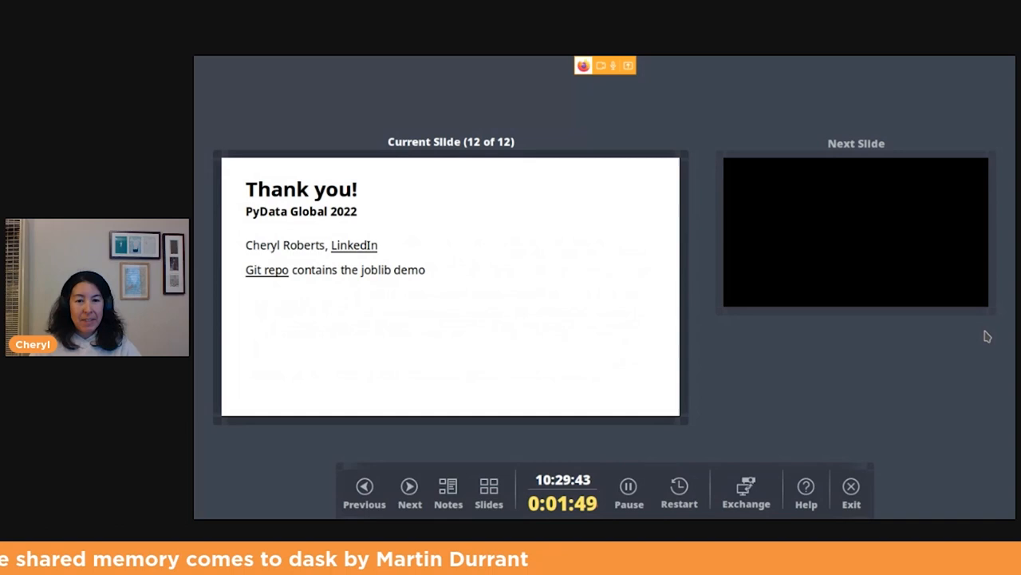